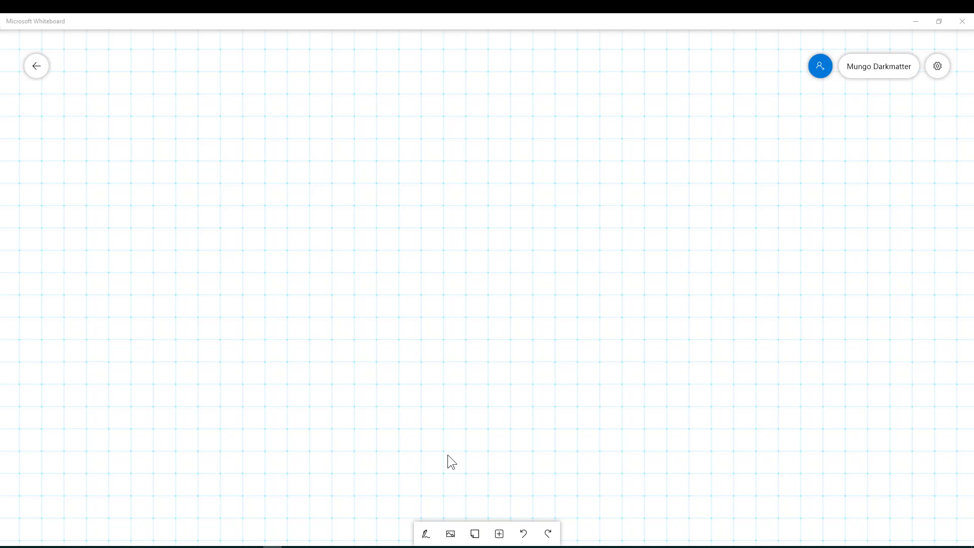
Switch the board background to the plain style from the Settings background choices.
click(448, 453)
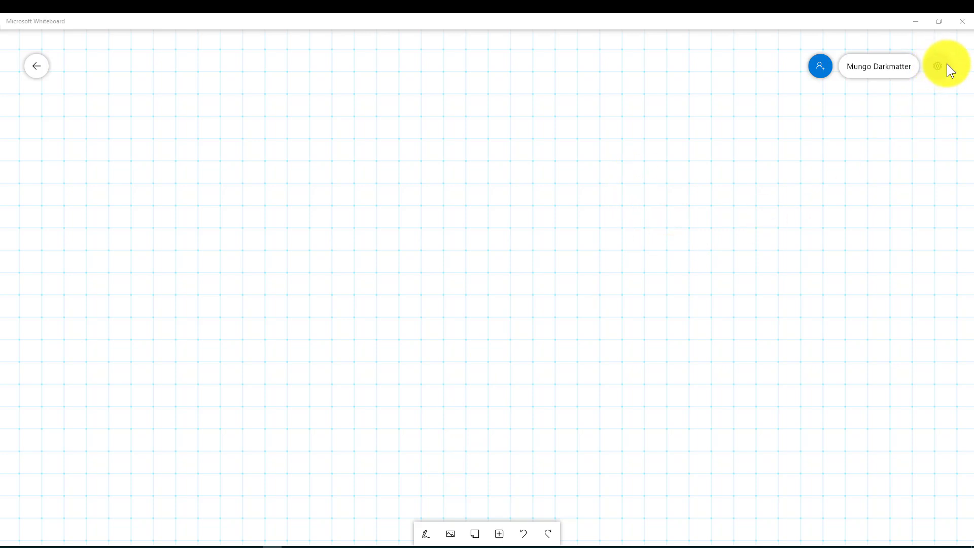
click(938, 65)
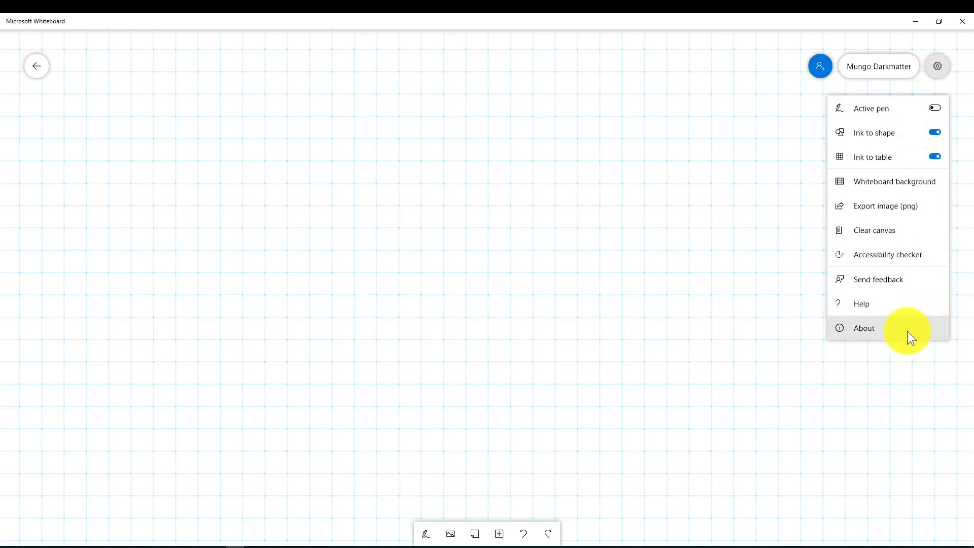
mouse_move(924, 315)
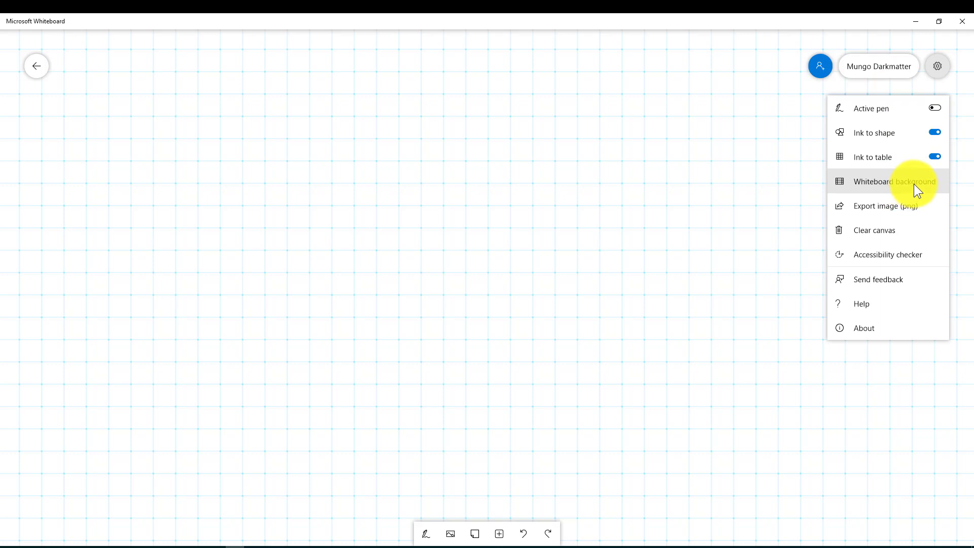
click(893, 181)
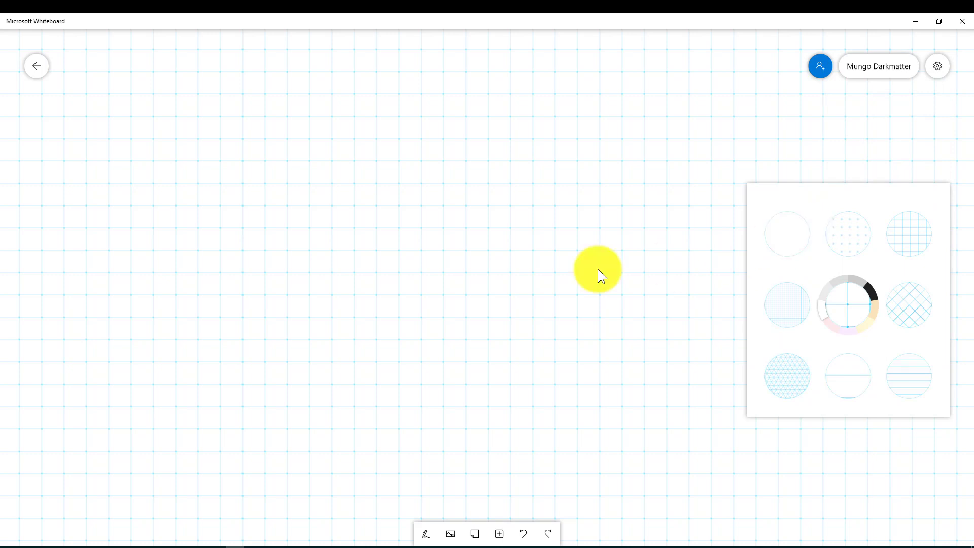
click(787, 234)
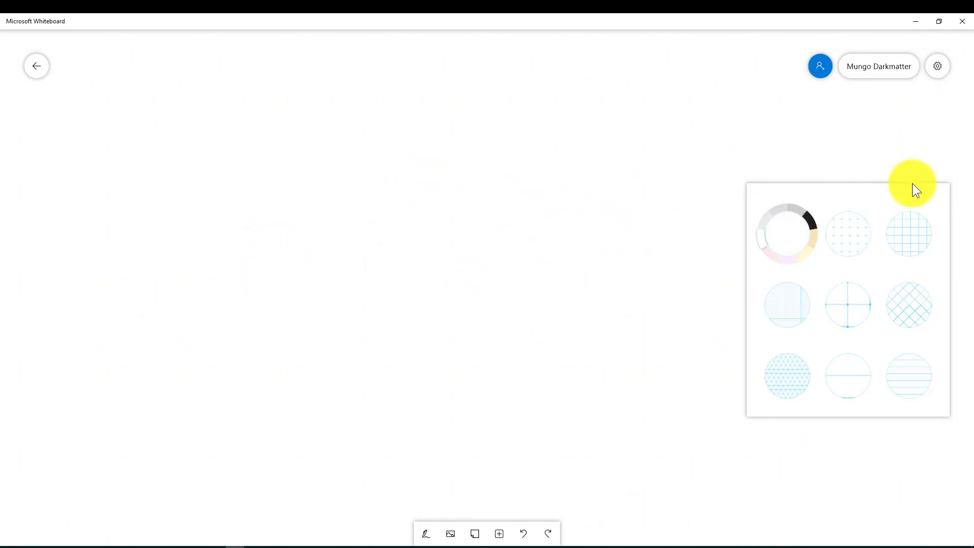
mouse_move(867, 305)
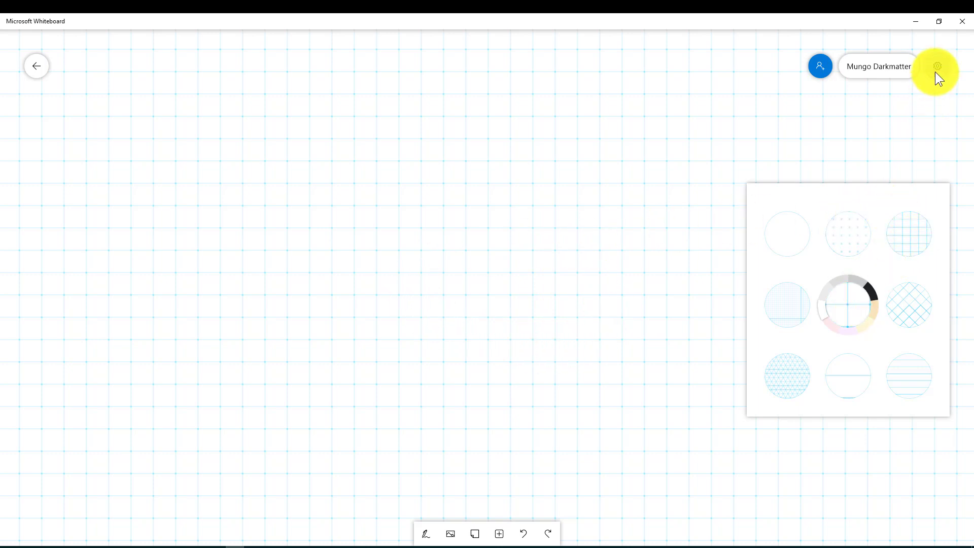
Dismiss the background pattern panel, keeping the grid background.
click(937, 66)
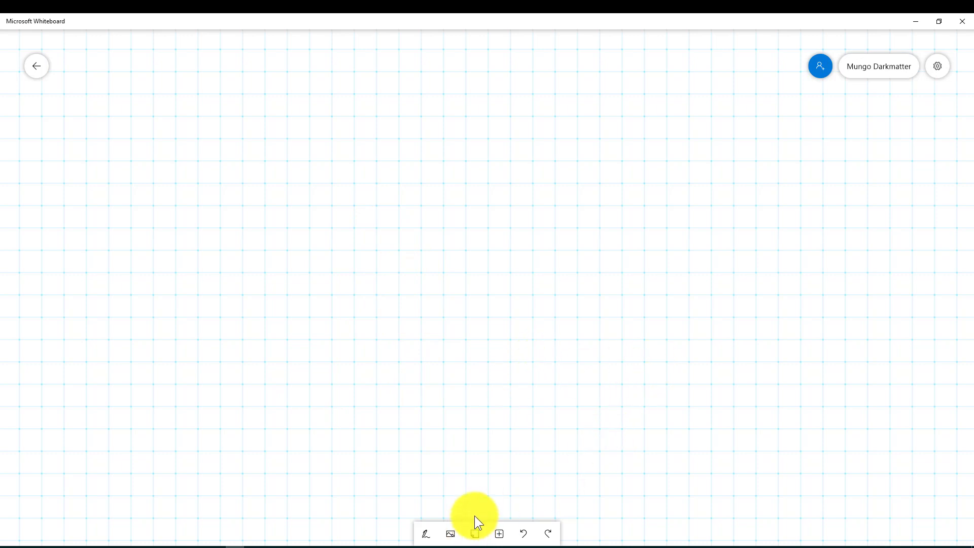
mouse_move(417, 379)
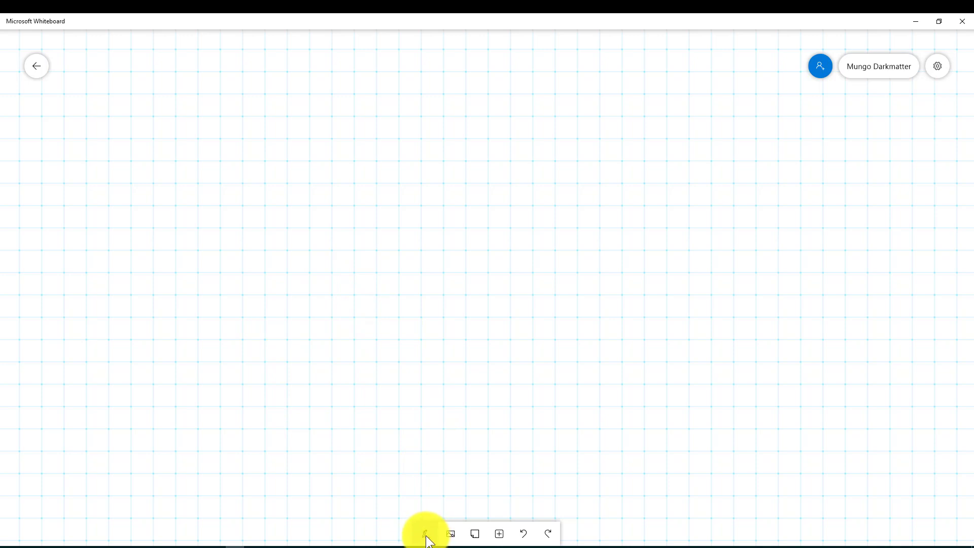
Draw a square with the black pen that Ink to shape straightens.
click(421, 532)
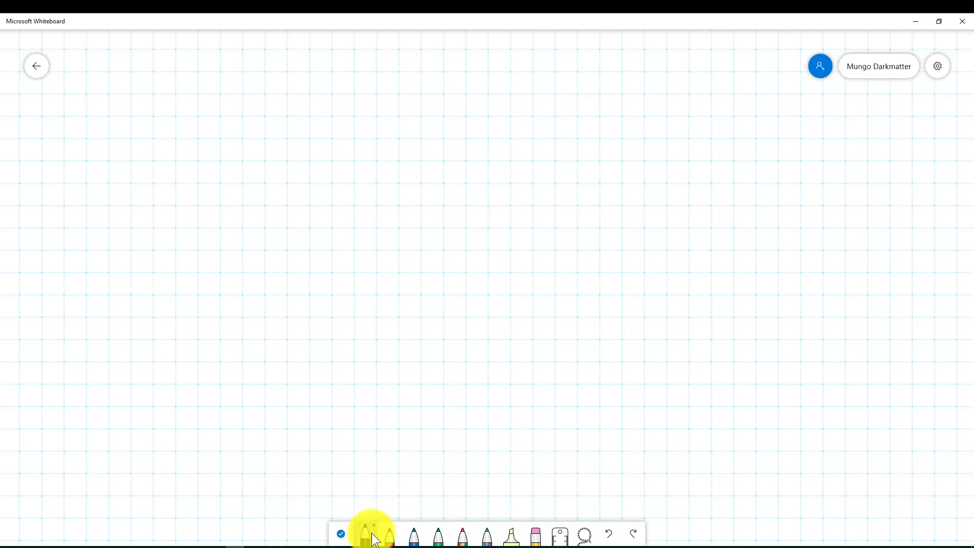
click(365, 533)
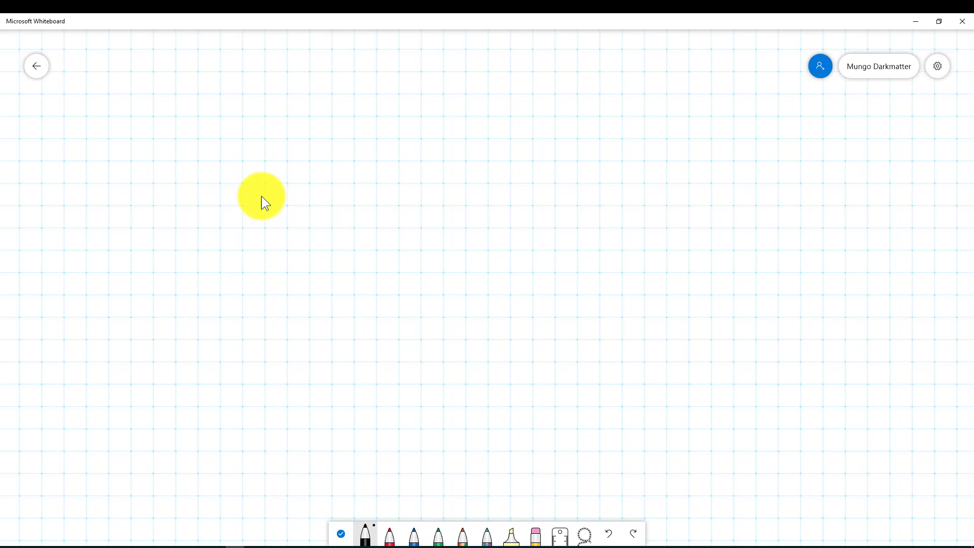
drag(261, 198, 383, 353)
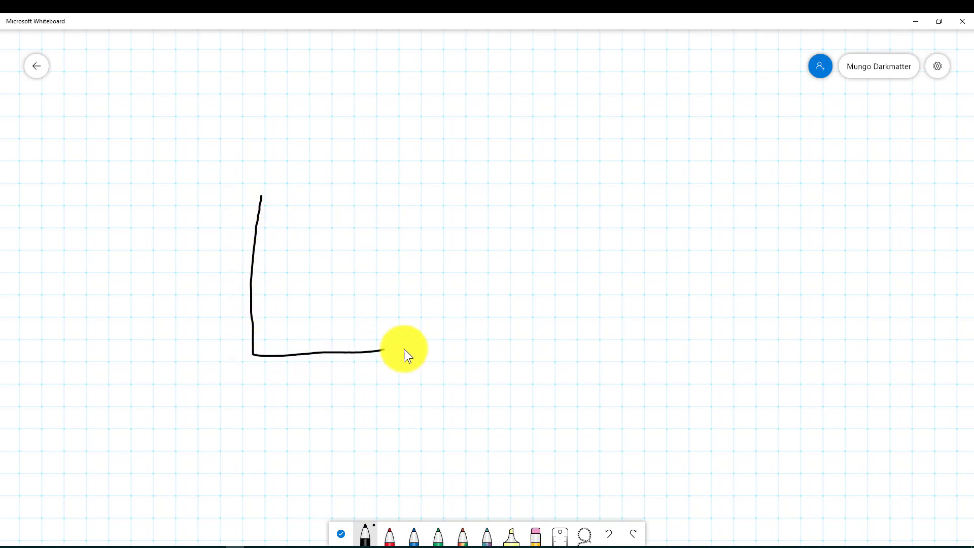
drag(382, 351, 348, 195)
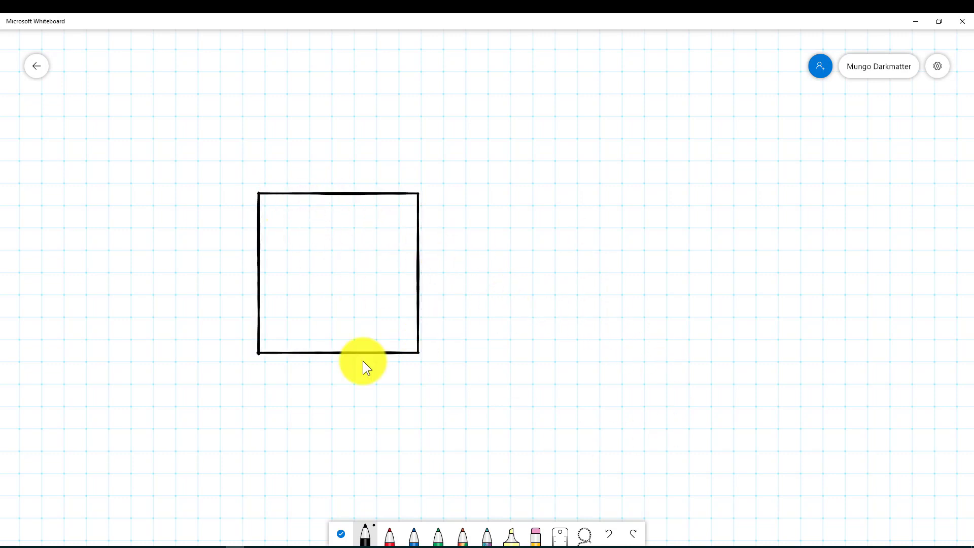
mouse_move(533, 464)
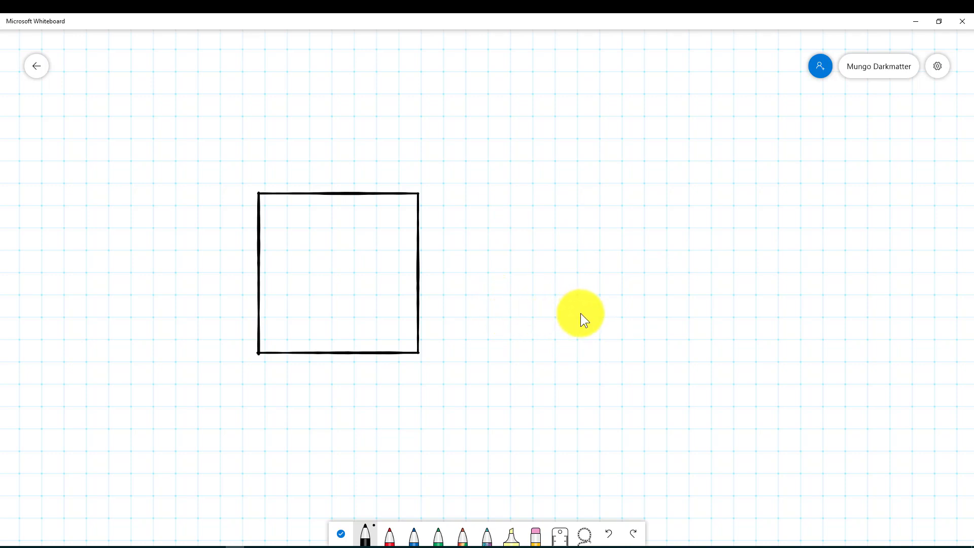
mouse_move(530, 218)
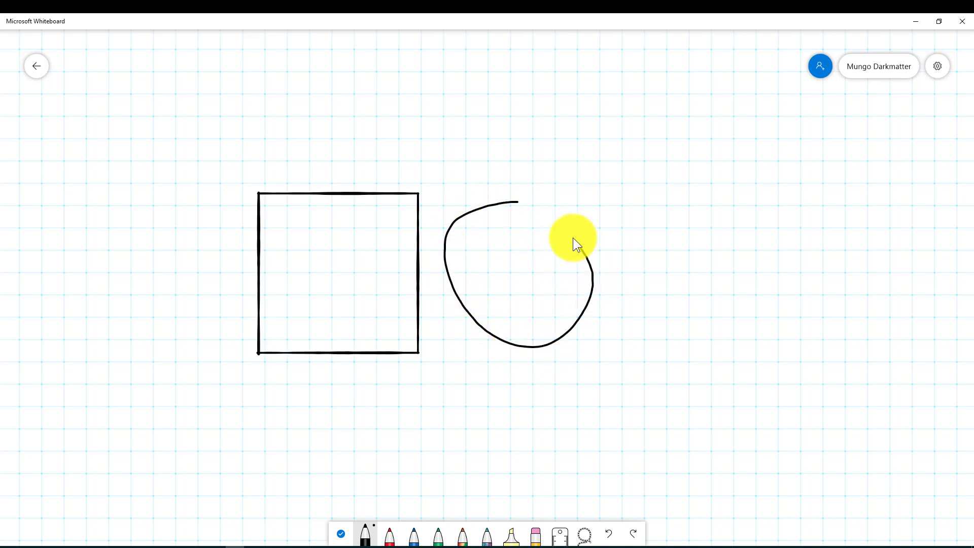
drag(571, 243, 518, 205)
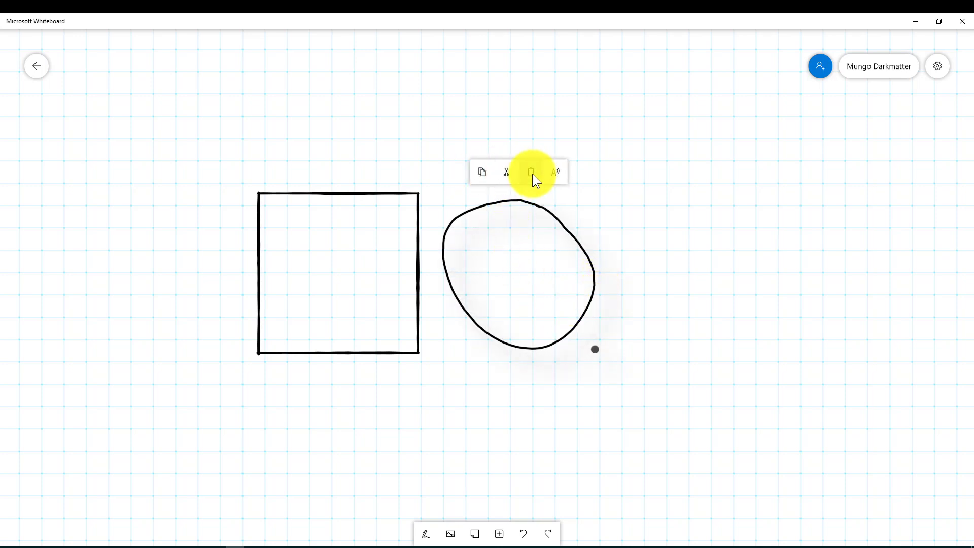
click(530, 172)
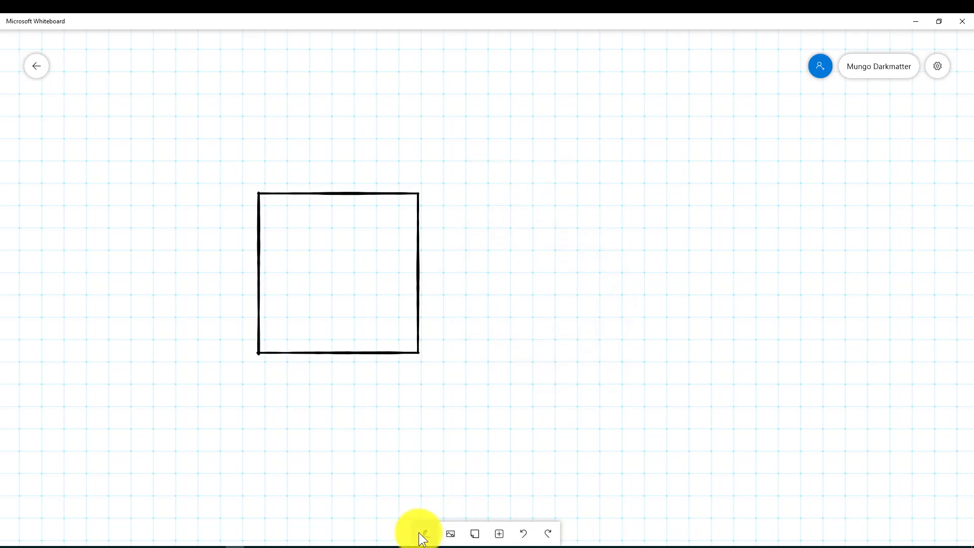
Bring up the drawing pens to sketch a circle right of the square.
click(423, 534)
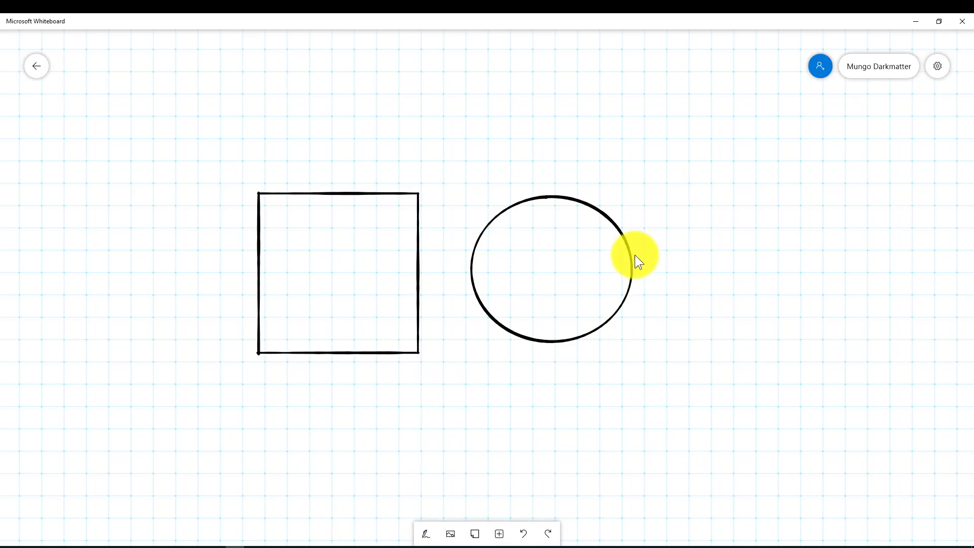
Enlarge the circle, then shrink it back so it clears the square.
click(631, 257)
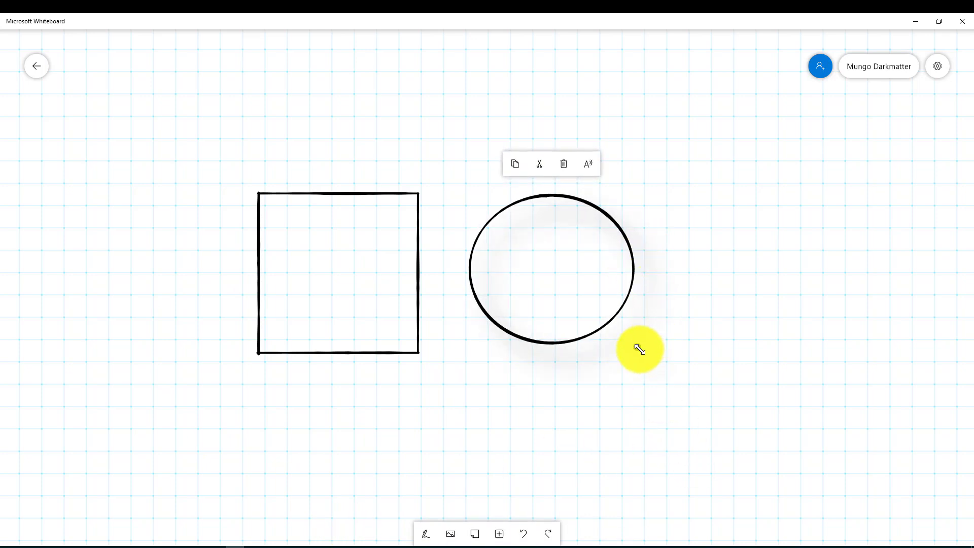
mouse_move(637, 351)
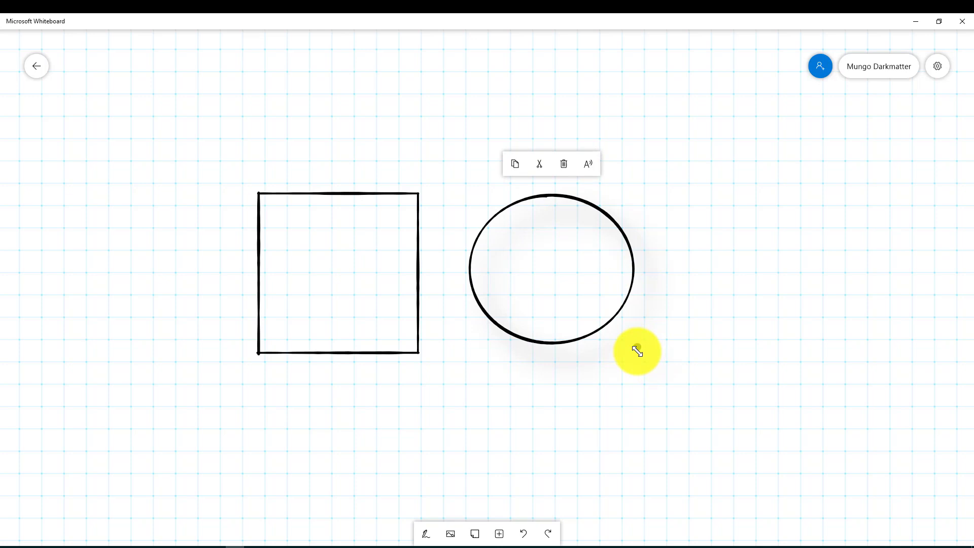
drag(636, 350, 701, 386)
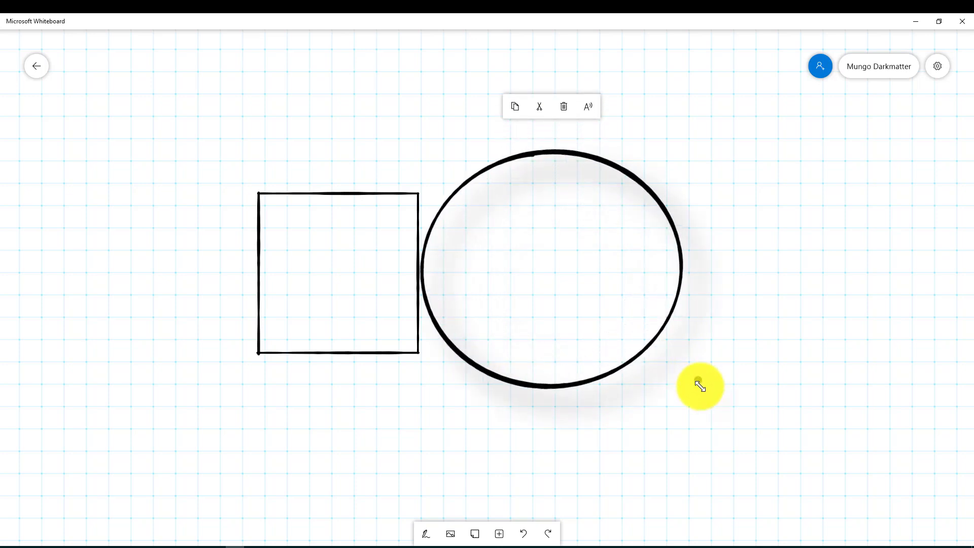
drag(700, 386, 651, 353)
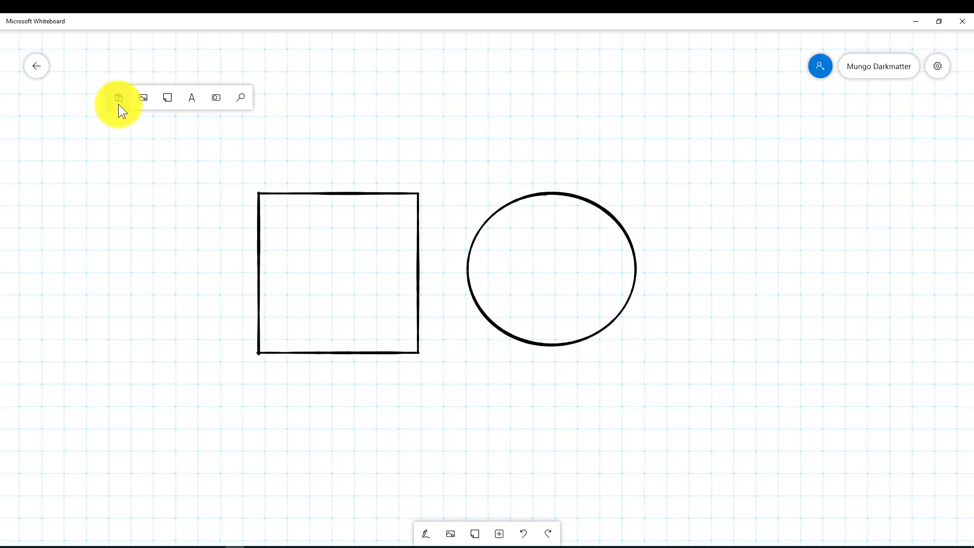
mouse_move(116, 108)
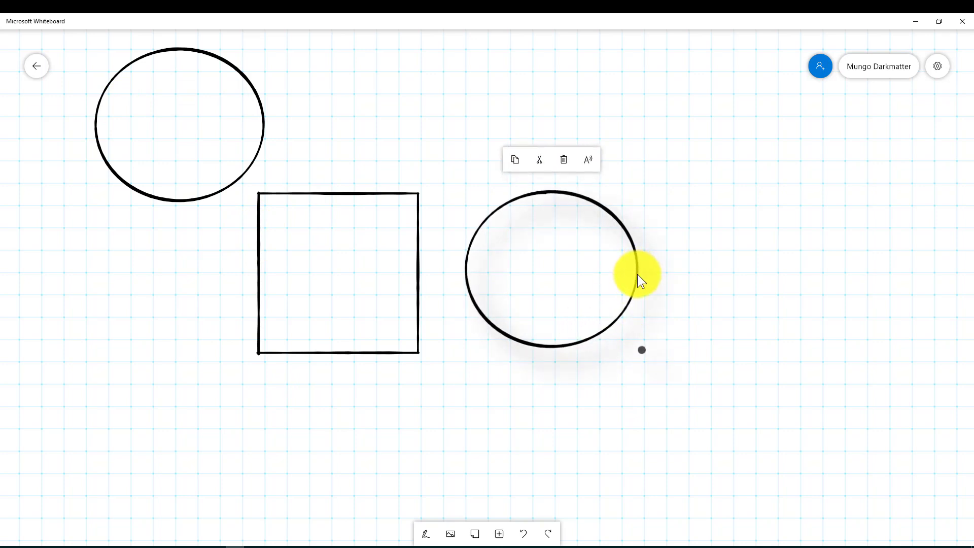
mouse_move(528, 175)
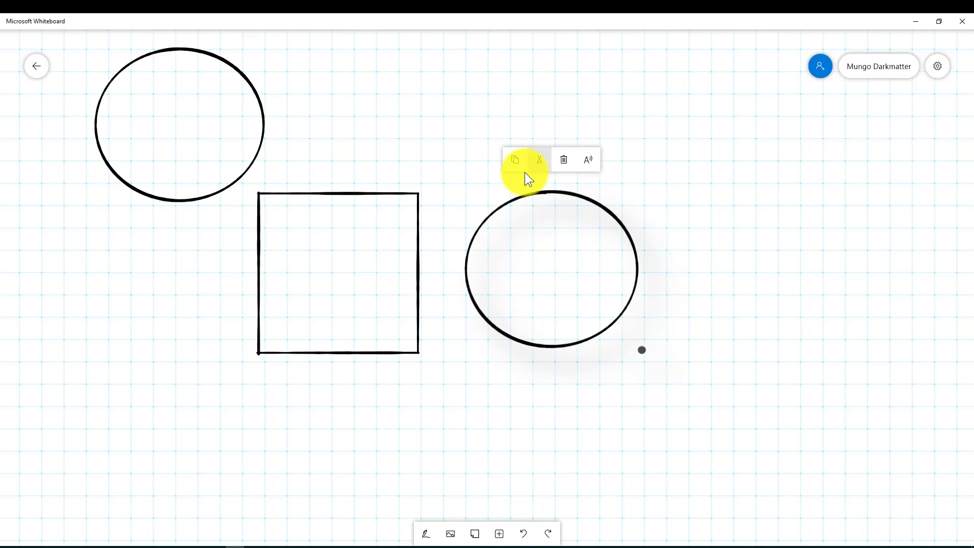
mouse_move(633, 351)
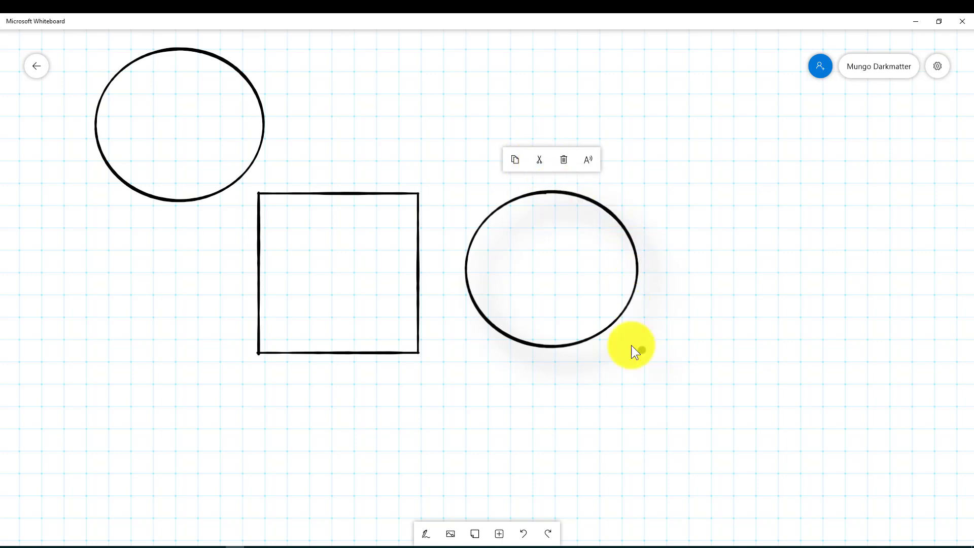
mouse_move(957, 278)
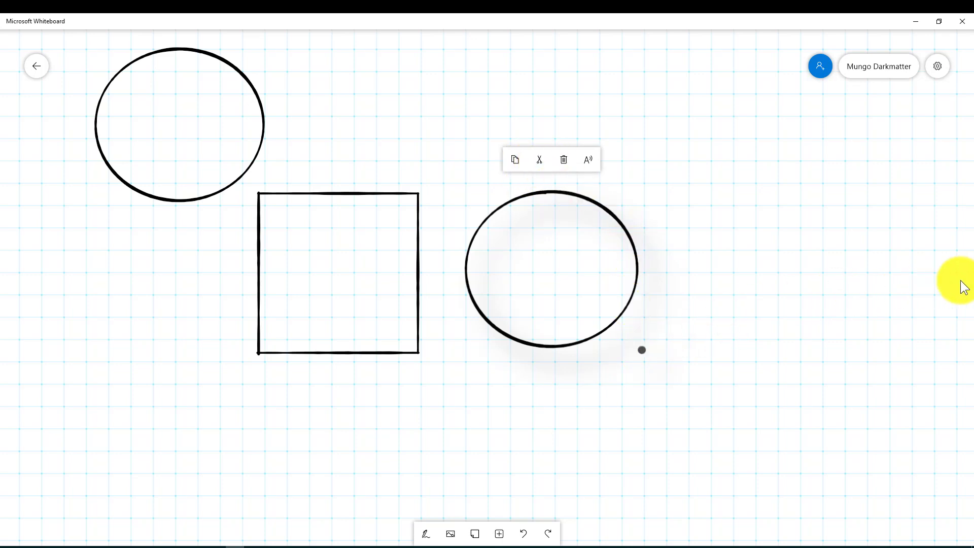
mouse_move(919, 242)
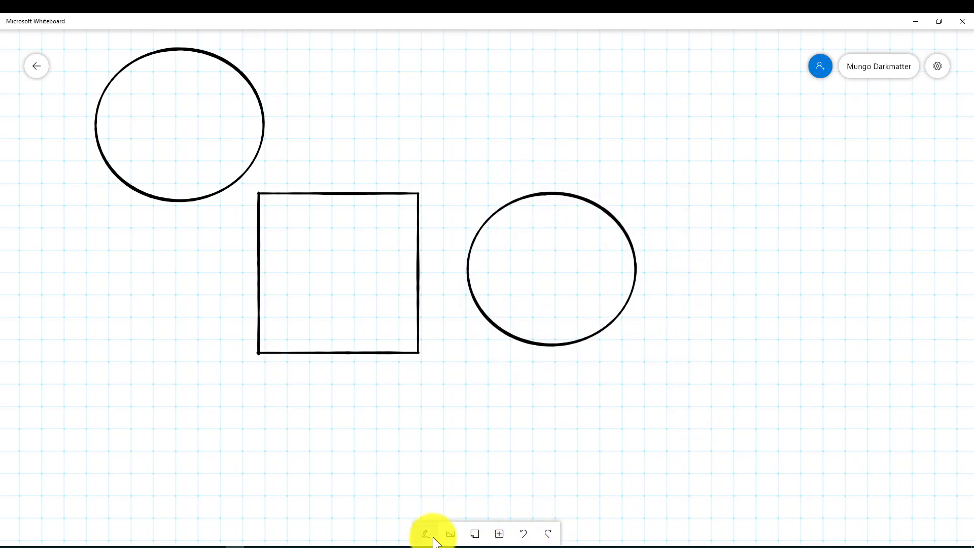
Sketch a triangle right of the second circle with the black pen so it becomes a shape.
click(425, 534)
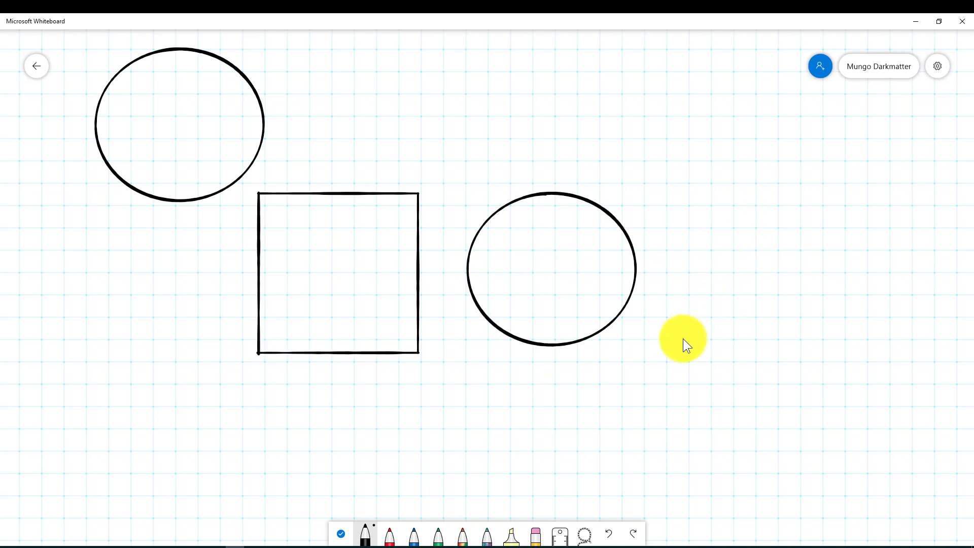
drag(683, 339, 796, 295)
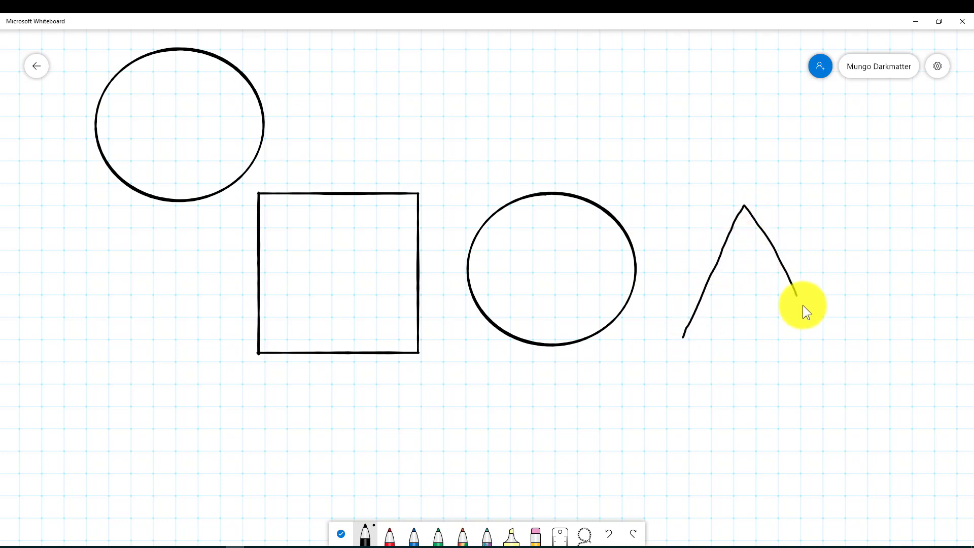
drag(792, 292, 683, 339)
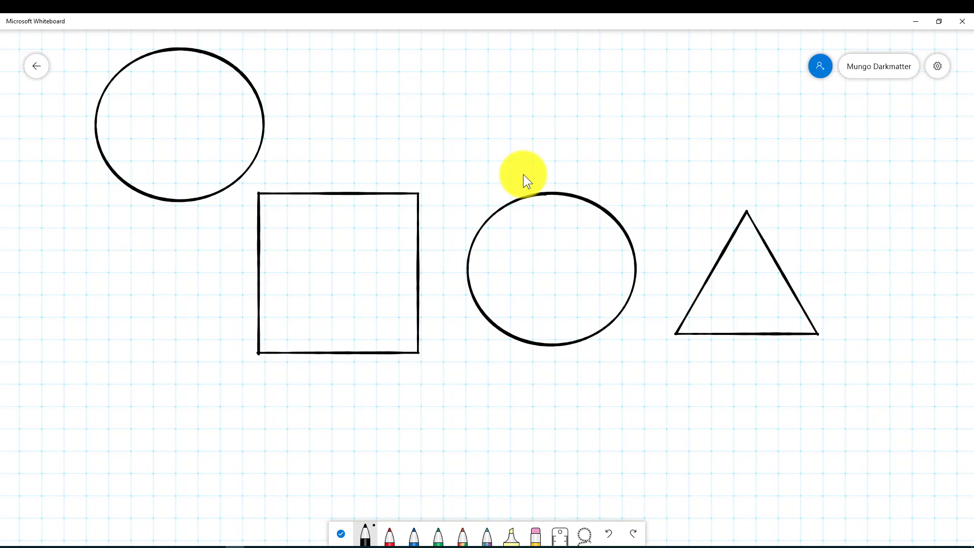
mouse_move(819, 339)
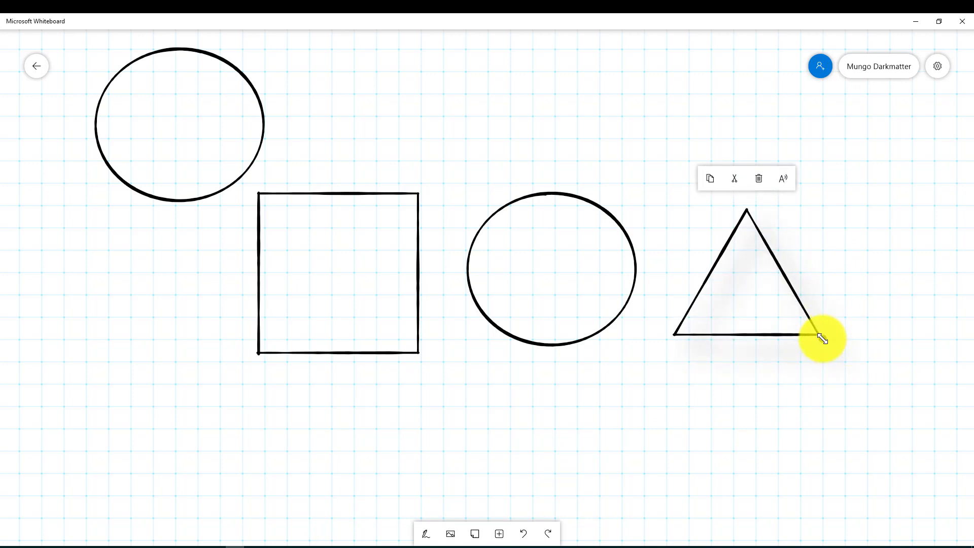
Tilt the triangle both ways, restore it upright, and pan to empty board on its right.
drag(820, 339, 829, 314)
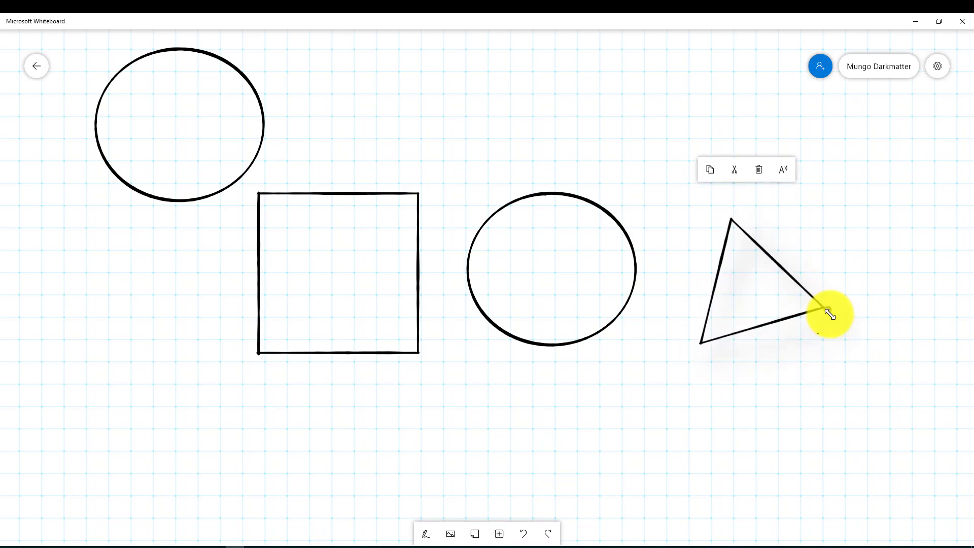
drag(830, 314, 829, 342)
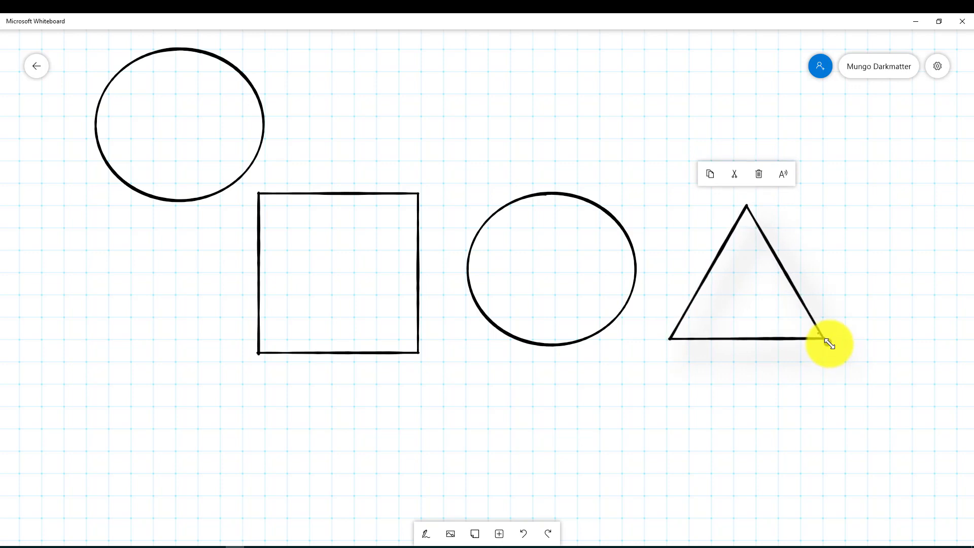
drag(829, 344, 818, 372)
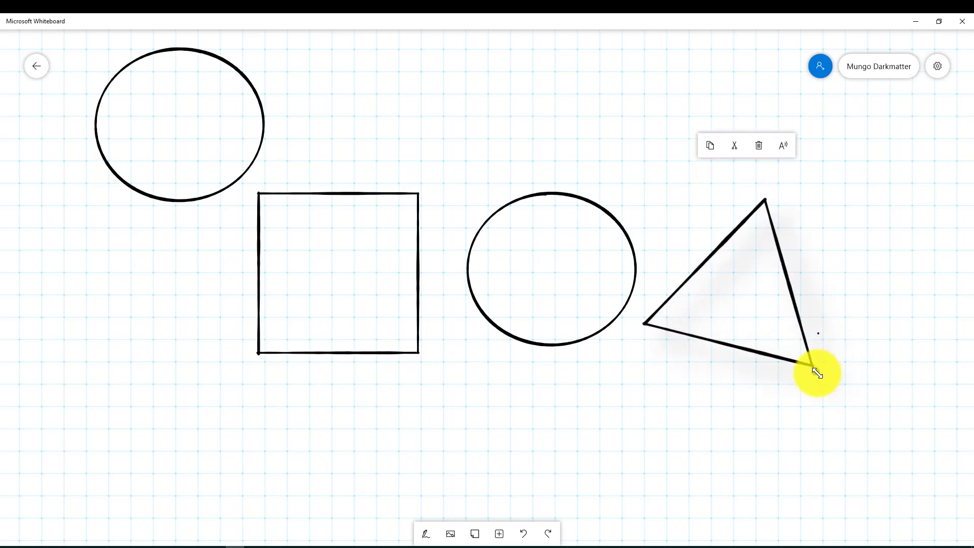
drag(817, 372, 830, 356)
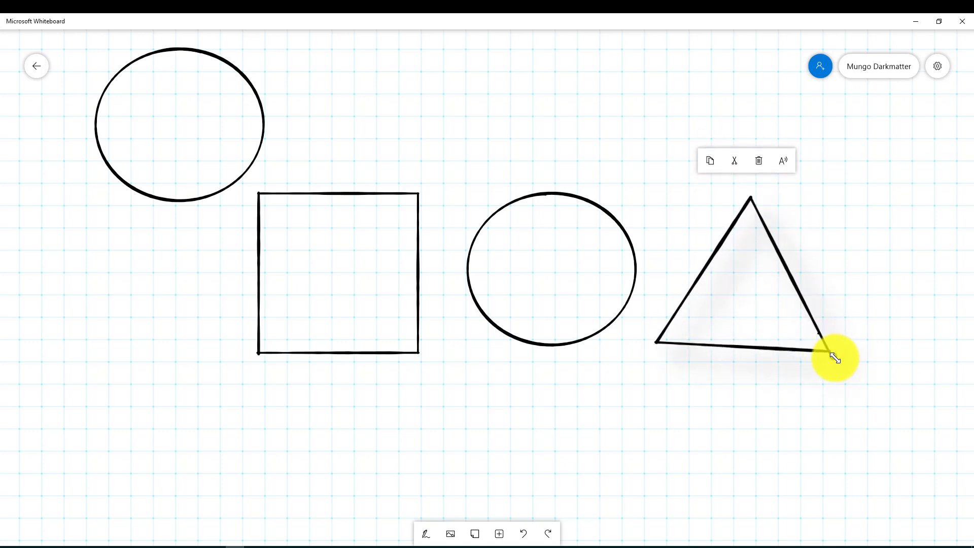
drag(834, 358, 826, 342)
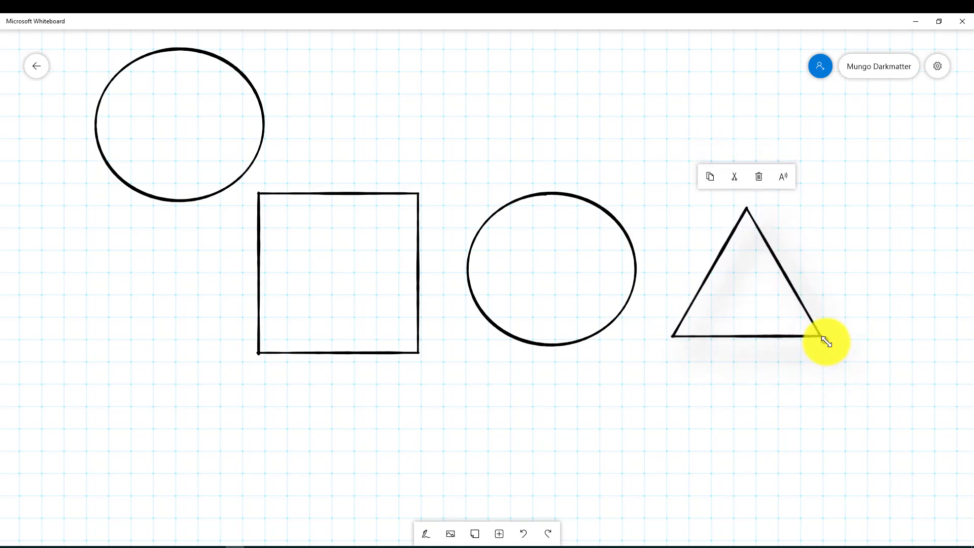
mouse_move(787, 452)
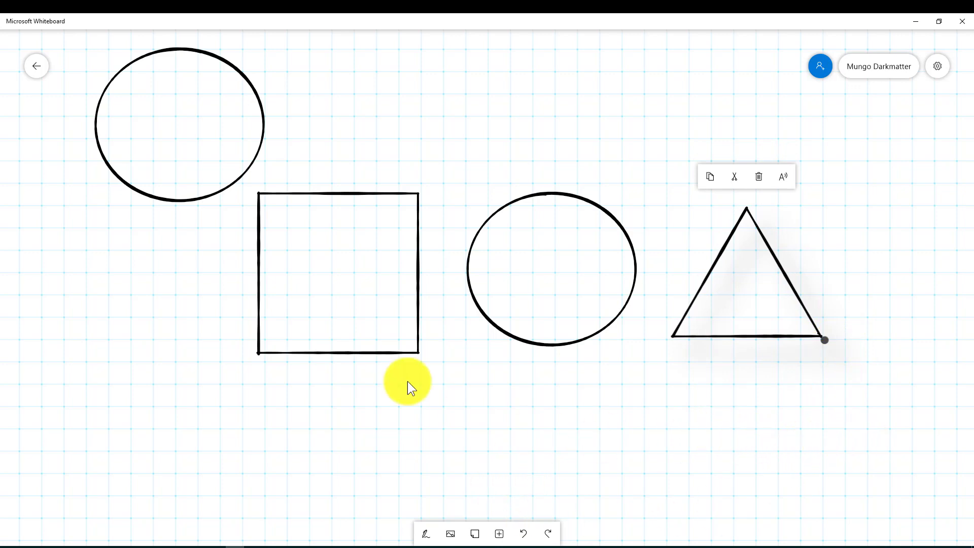
mouse_move(886, 440)
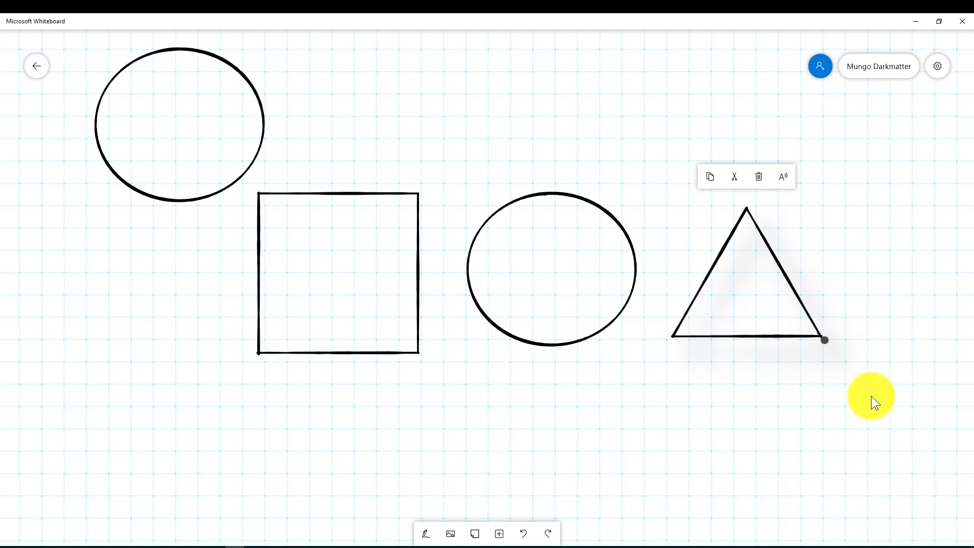
drag(869, 398, 153, 410)
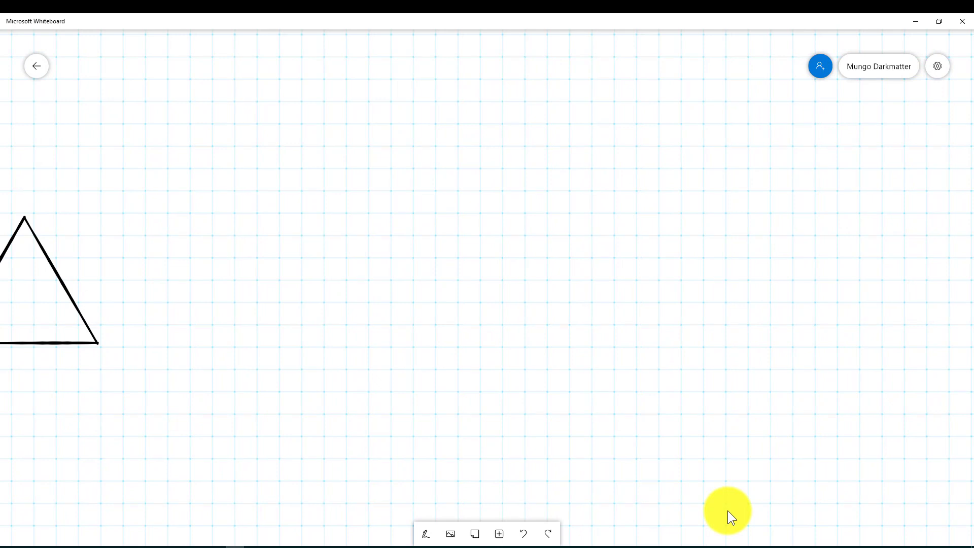
mouse_move(908, 101)
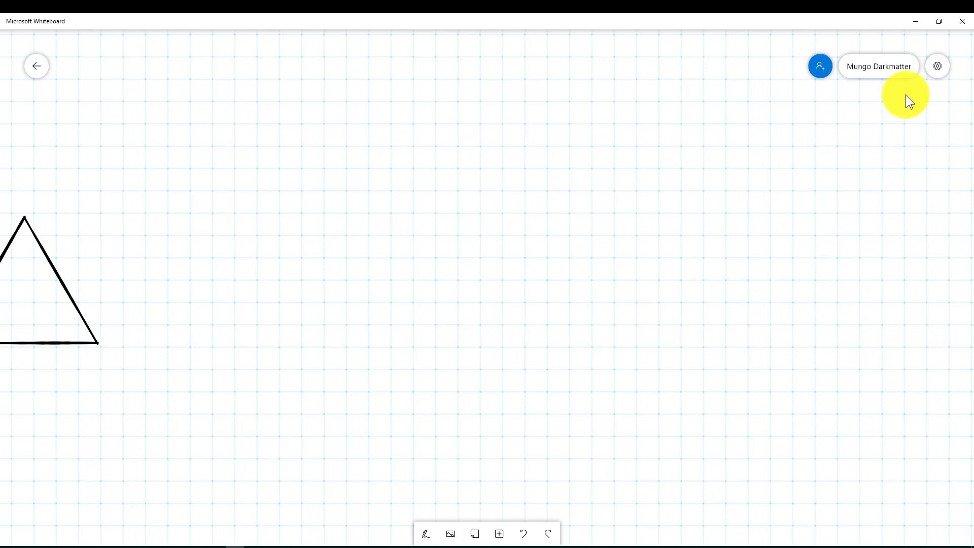
Confirm Ink to shape and Ink to table are on in Settings, then return to the pen.
click(938, 66)
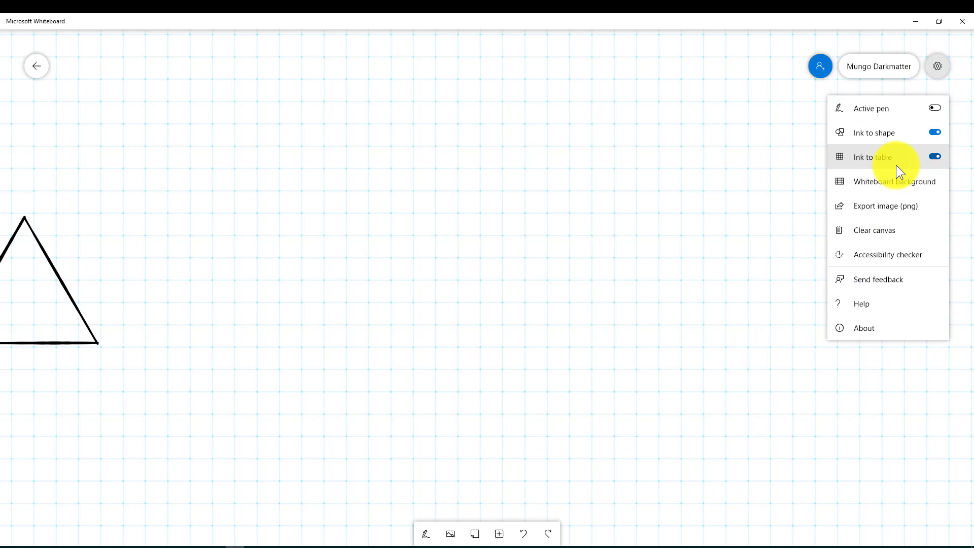
mouse_move(726, 339)
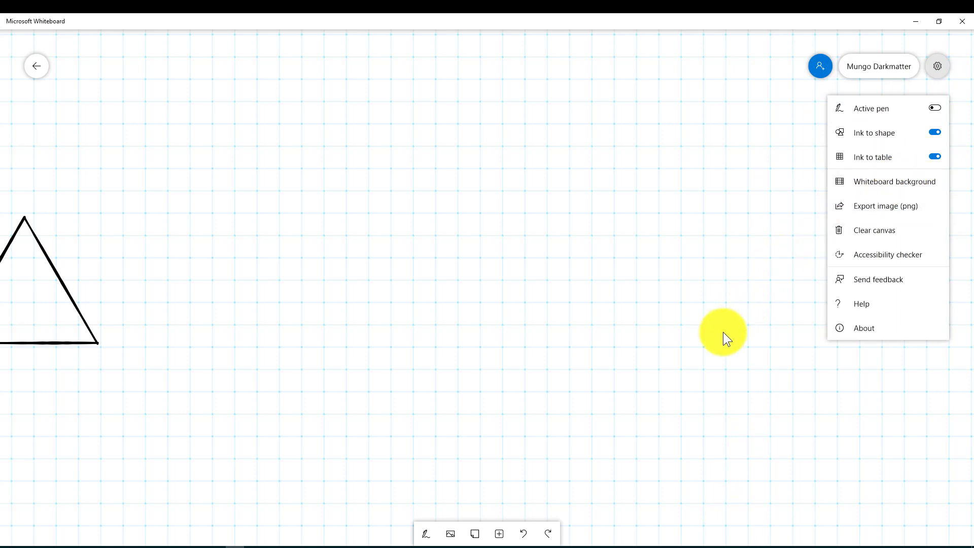
mouse_move(426, 534)
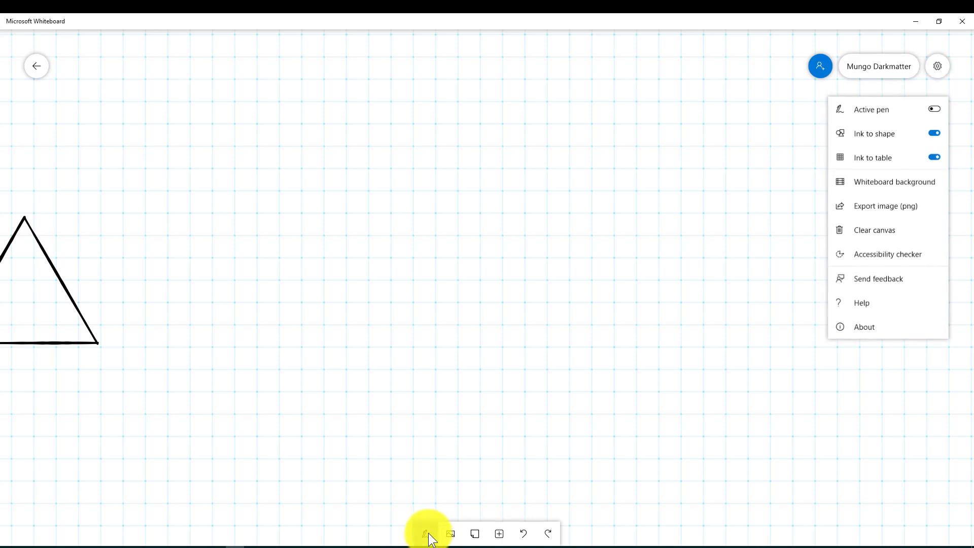
click(423, 534)
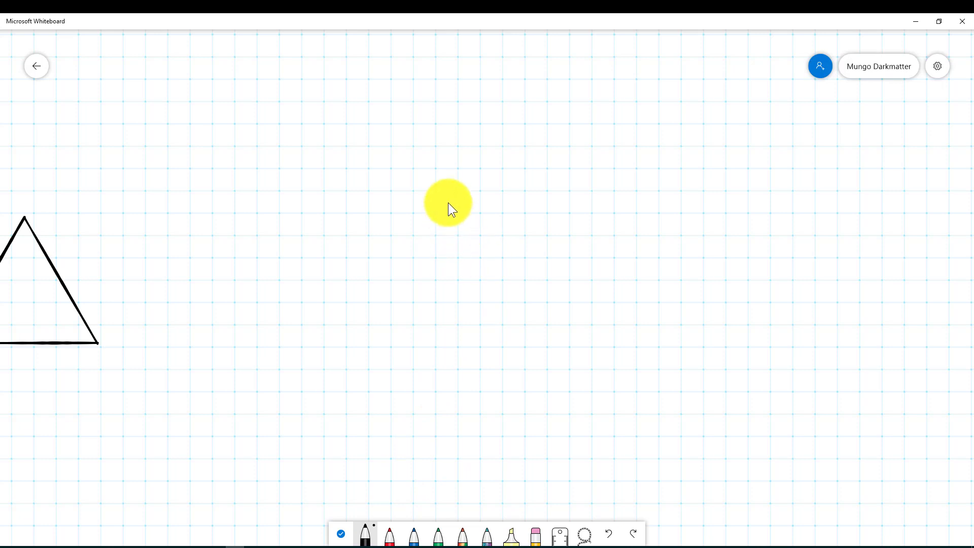
Draw a wide rectangle and a vertical divider so it converts into a two-cell table.
drag(447, 199, 839, 339)
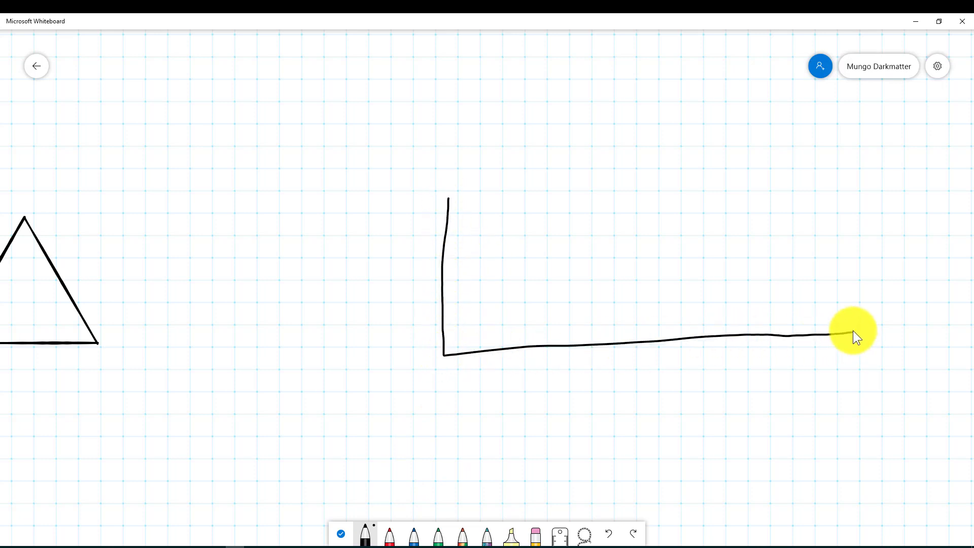
drag(855, 336, 441, 199)
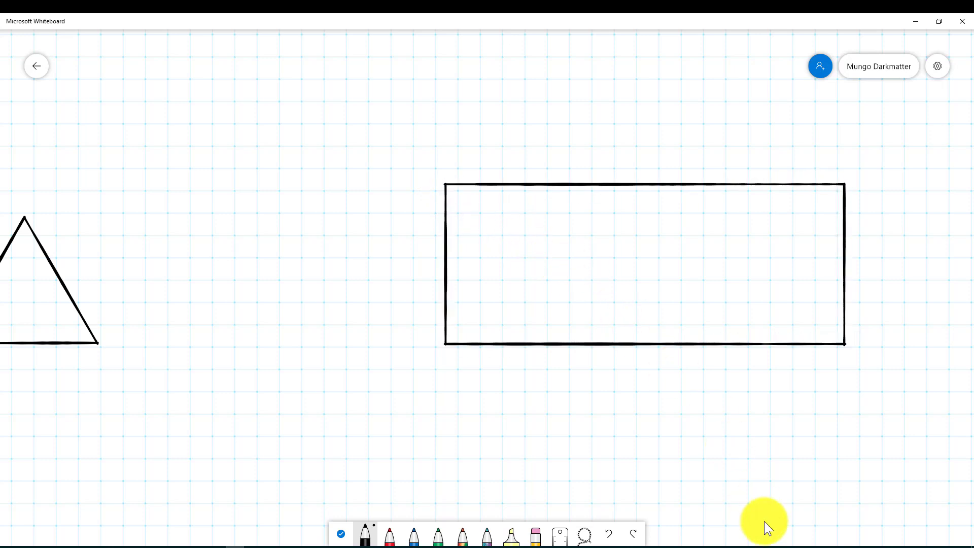
mouse_move(855, 446)
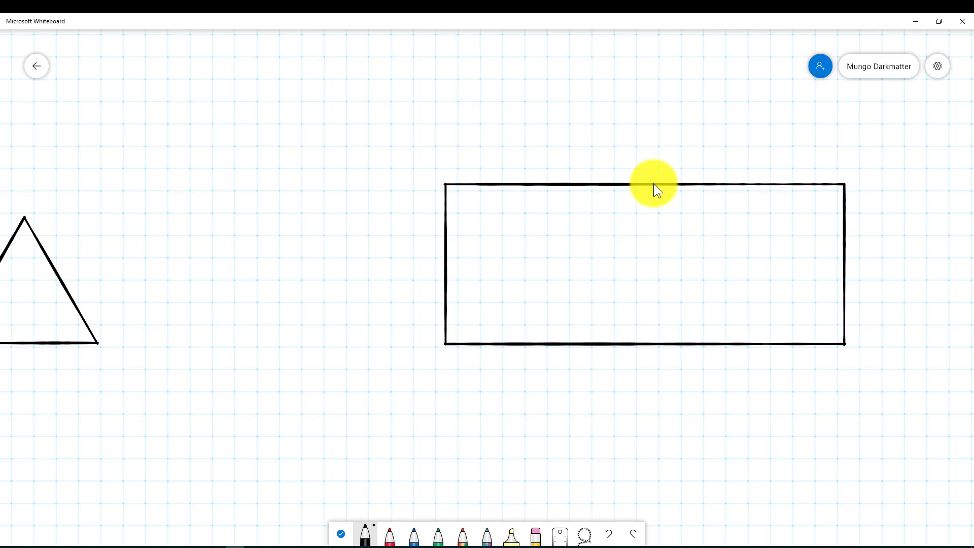
drag(643, 187, 644, 214)
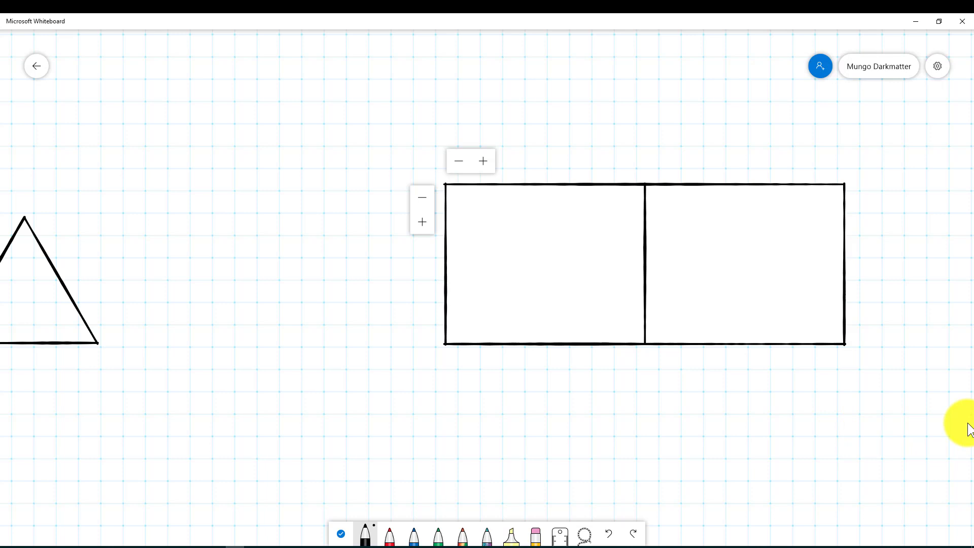
mouse_move(916, 440)
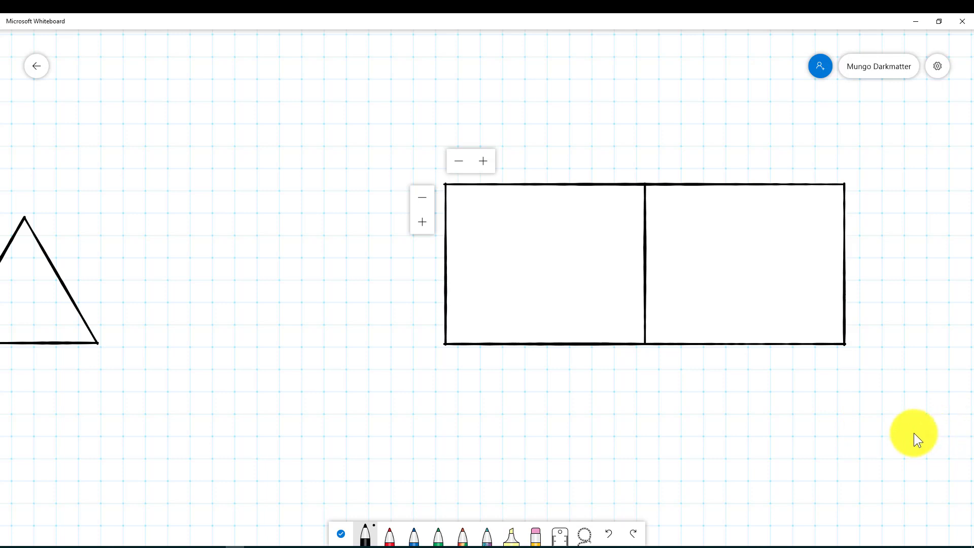
mouse_move(483, 167)
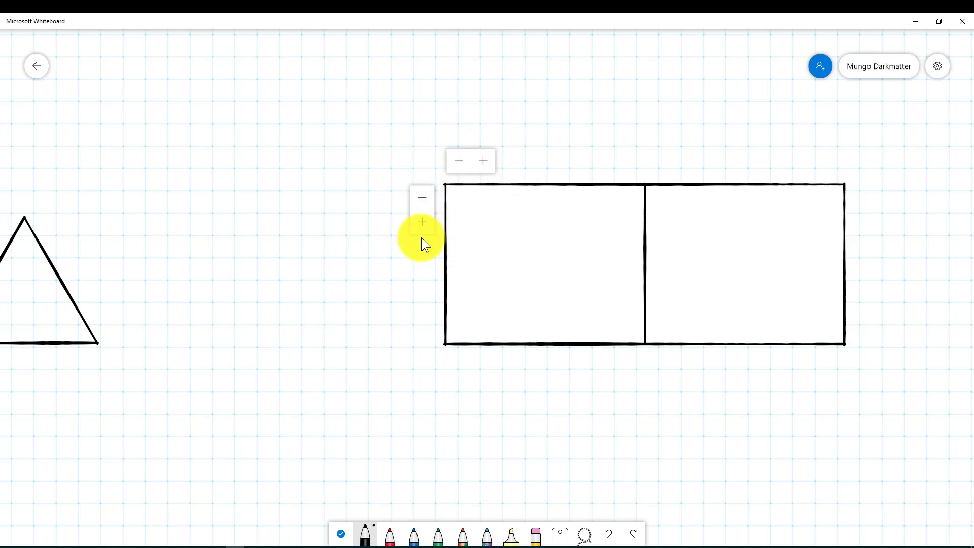
Grow the table to three columns by two rows with a grey header row.
click(483, 160)
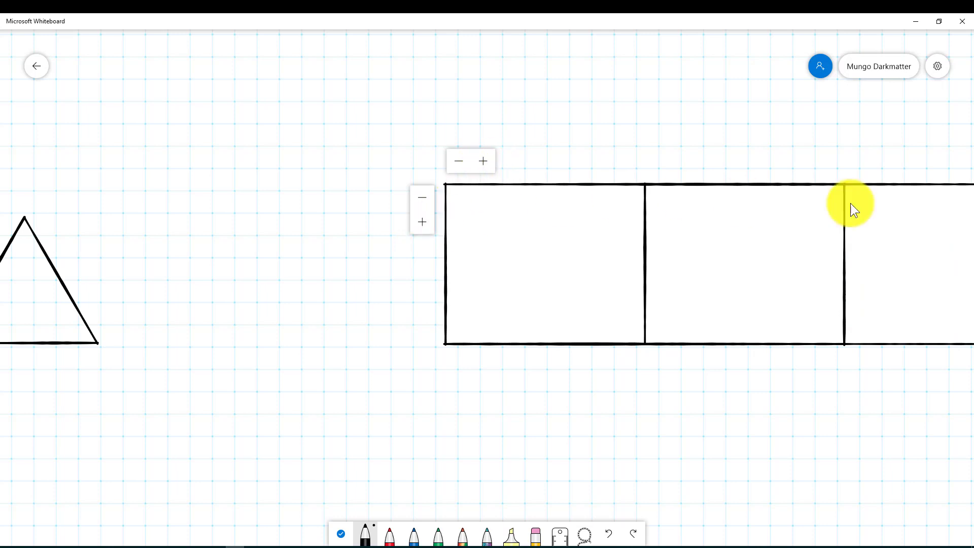
mouse_move(422, 221)
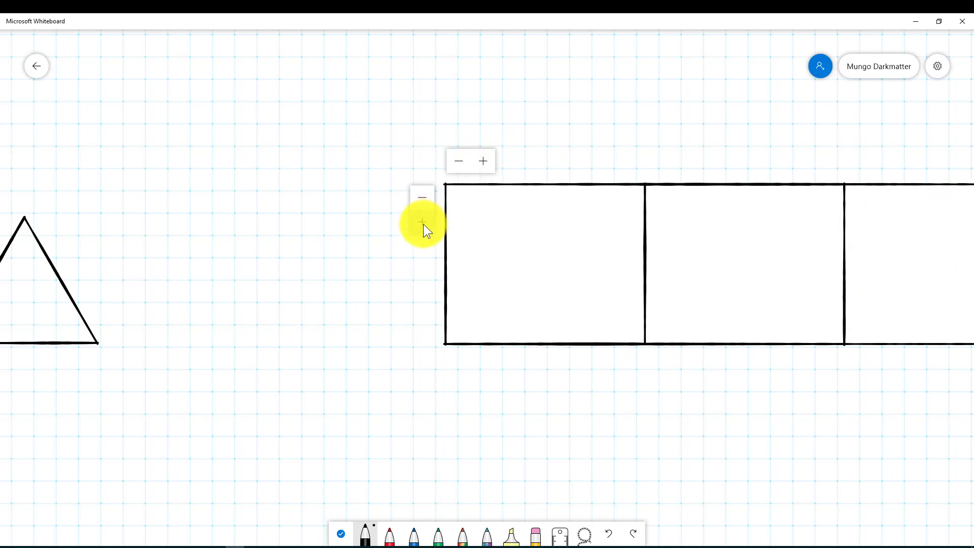
click(422, 221)
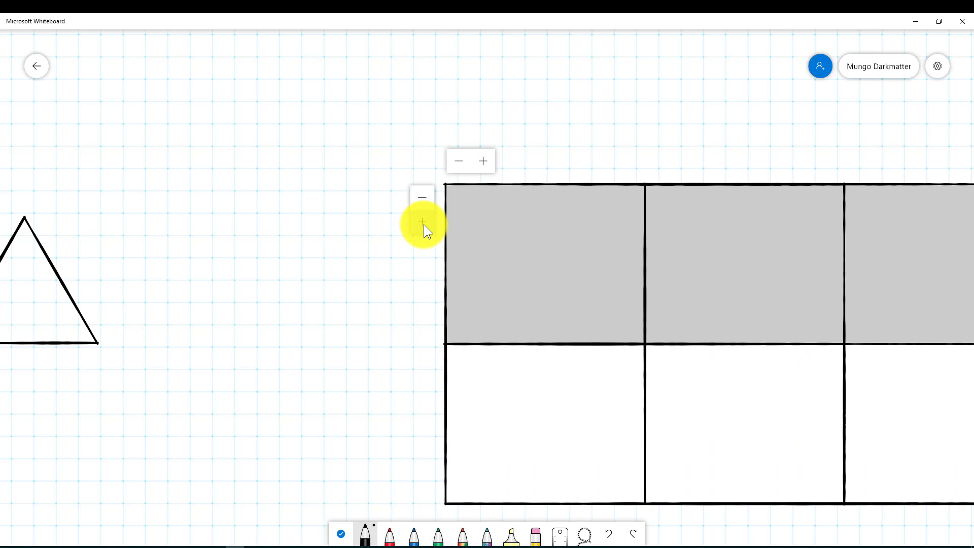
mouse_move(347, 526)
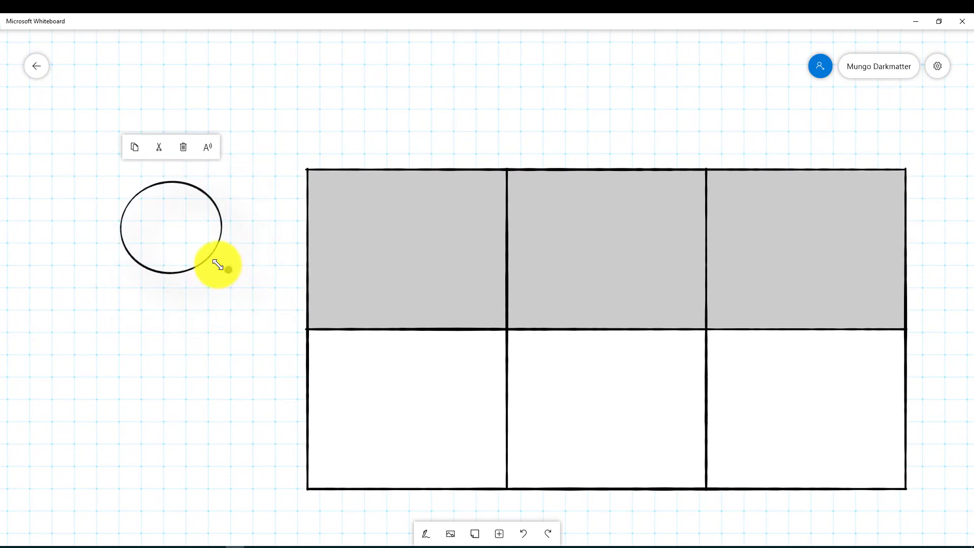
Move the circle into the top-left cell of the table.
drag(217, 264, 428, 280)
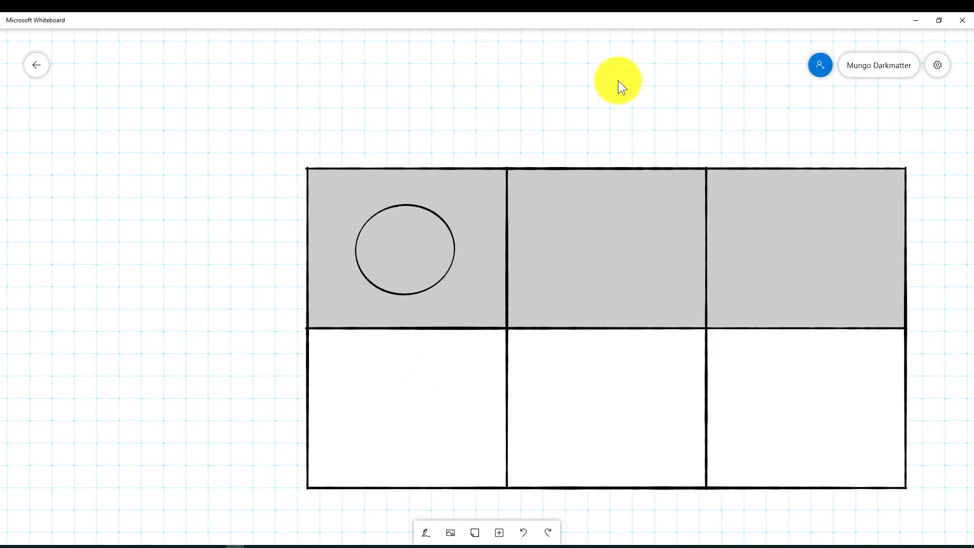
mouse_move(523, 387)
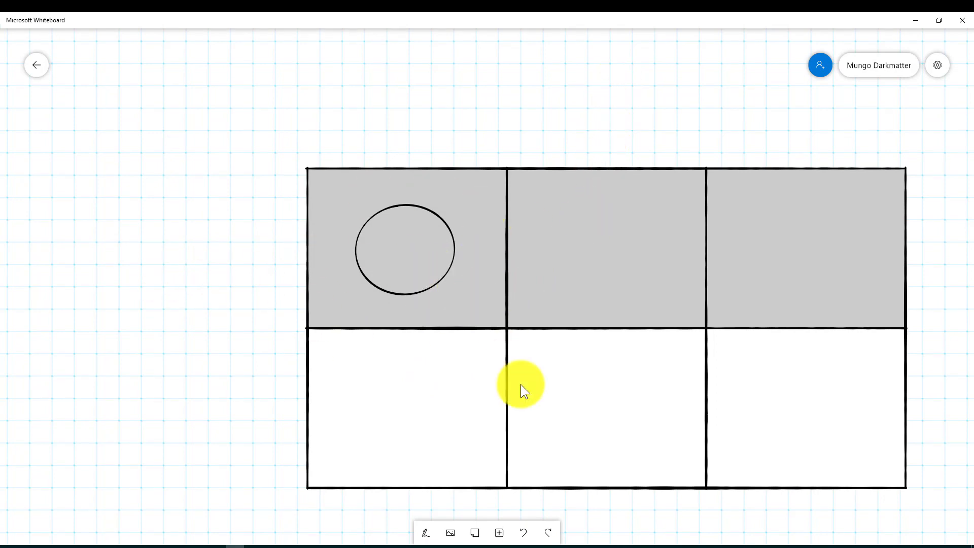
mouse_move(458, 502)
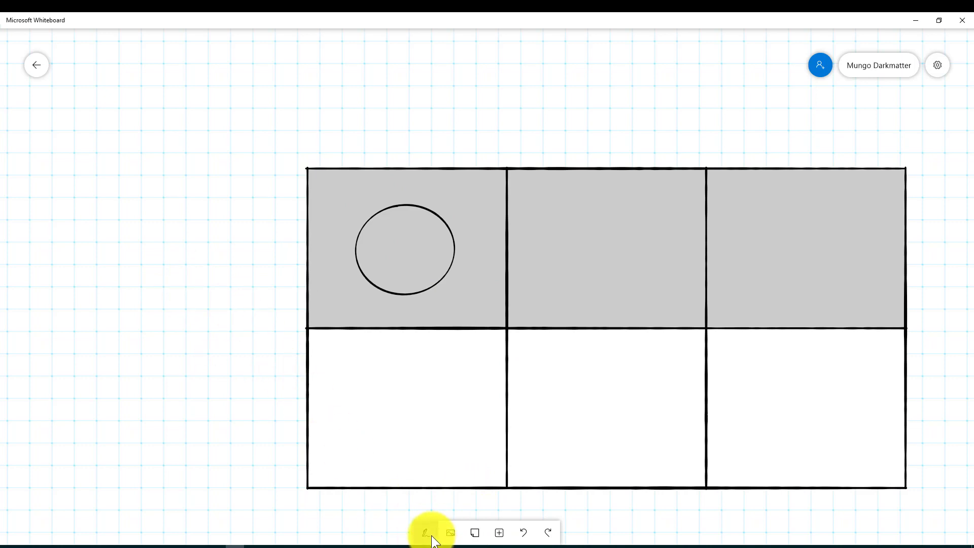
Insert a text box reading 'This is text' for the top-middle cell.
click(426, 532)
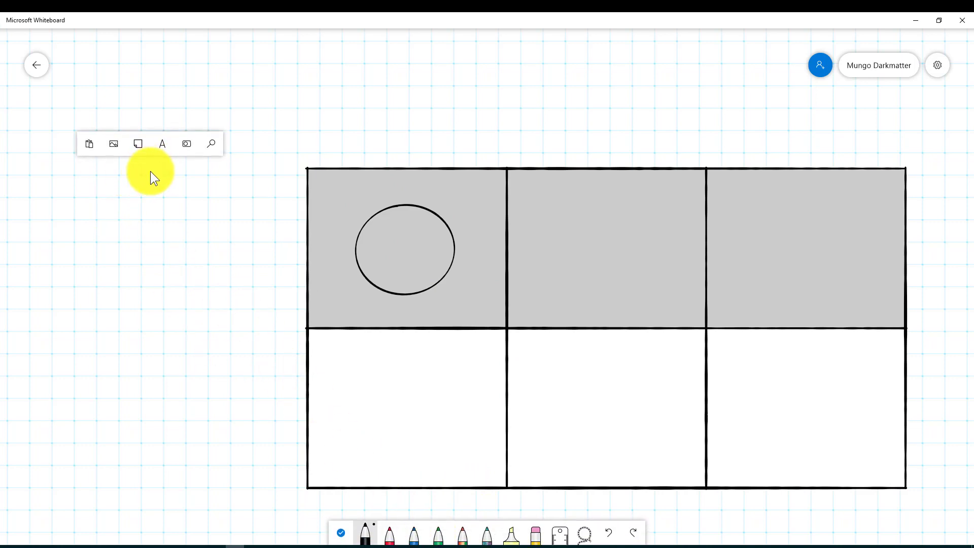
mouse_move(163, 148)
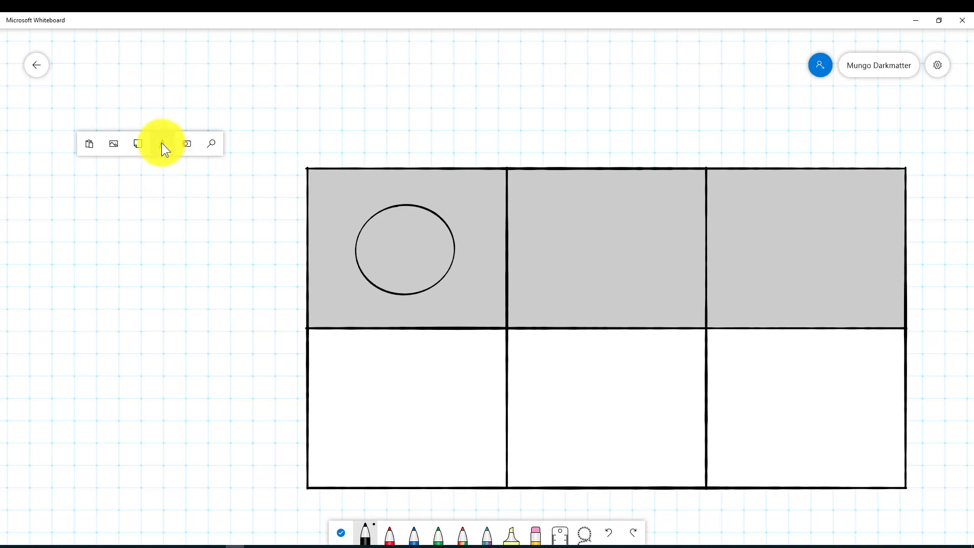
click(162, 144)
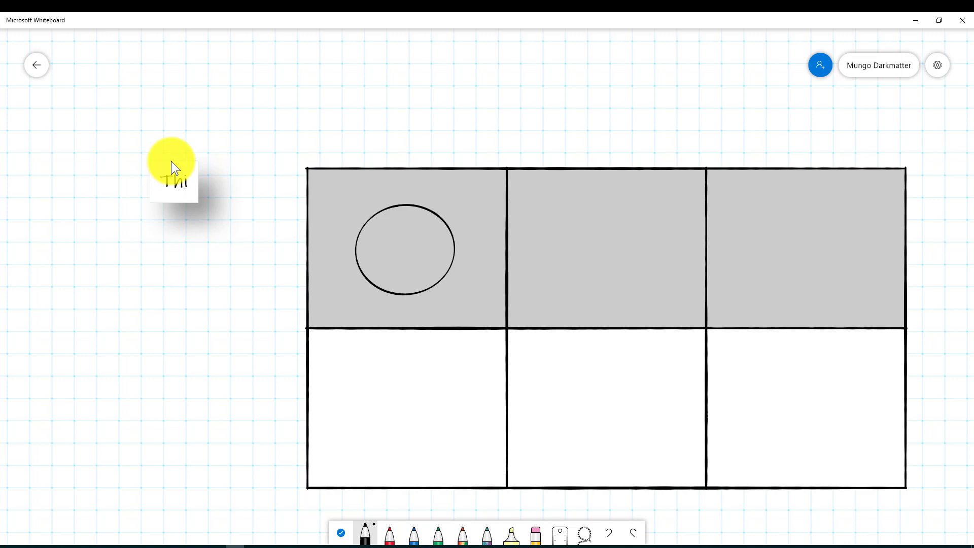
text(This is text)
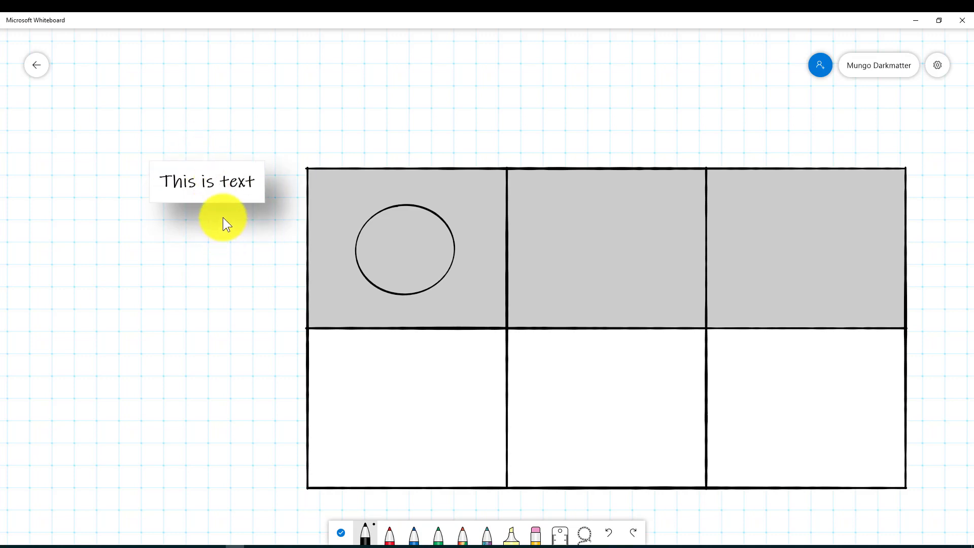
mouse_move(345, 534)
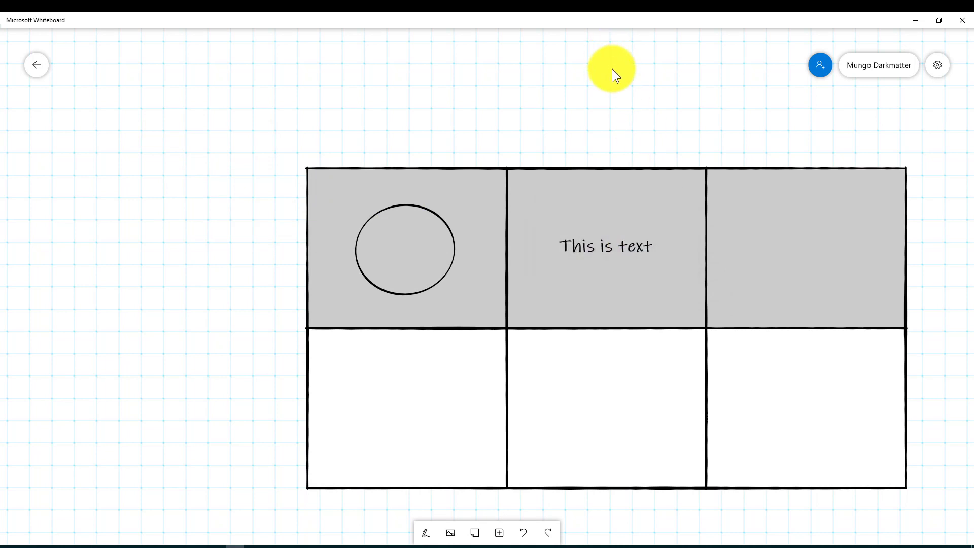
mouse_move(745, 329)
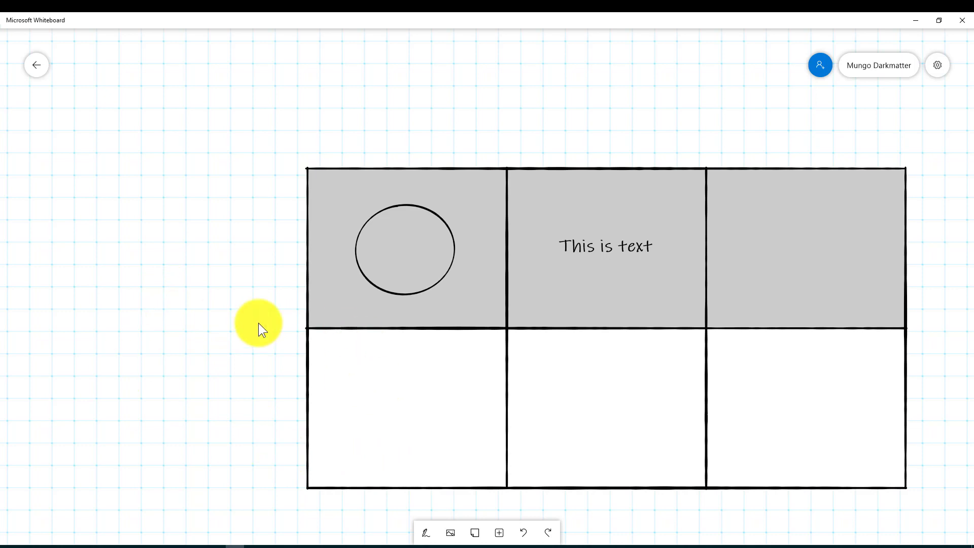
mouse_move(589, 133)
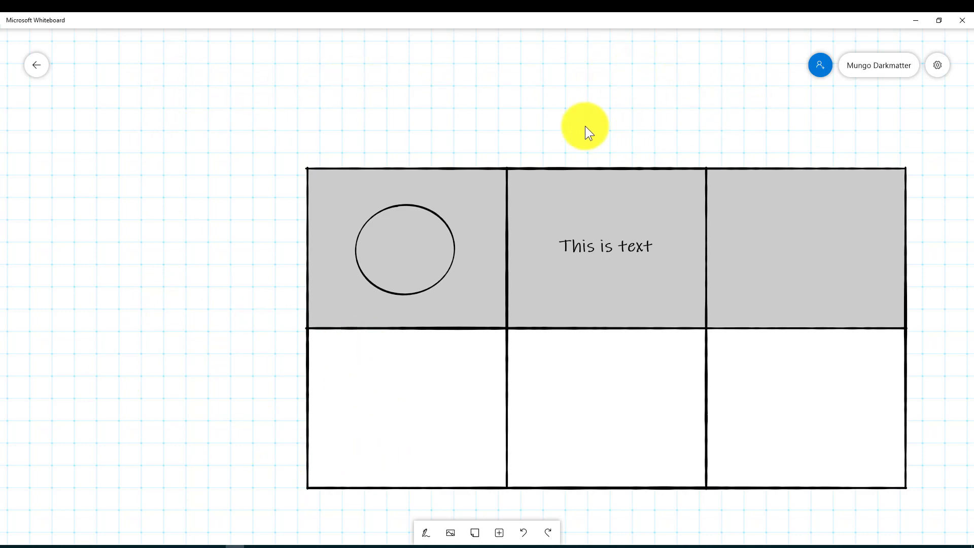
mouse_move(347, 114)
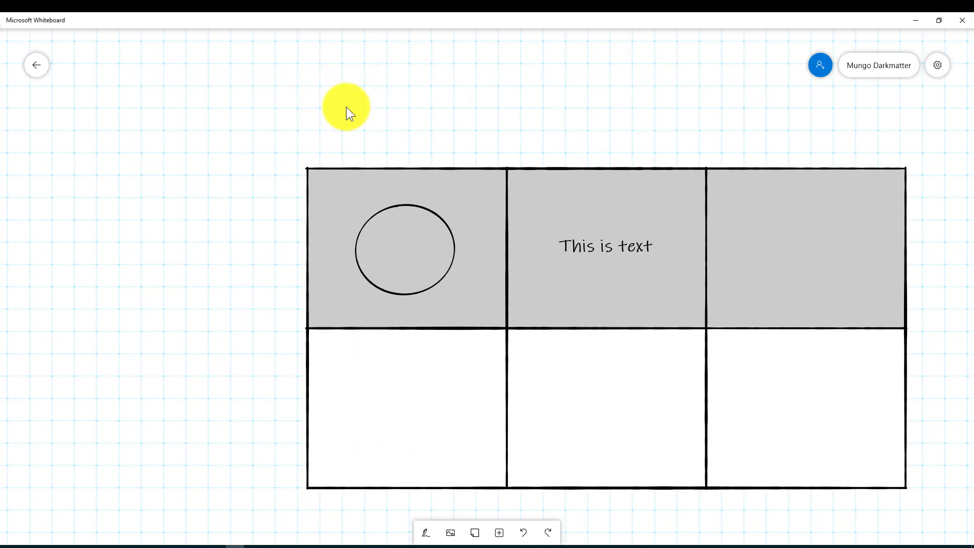
mouse_move(703, 413)
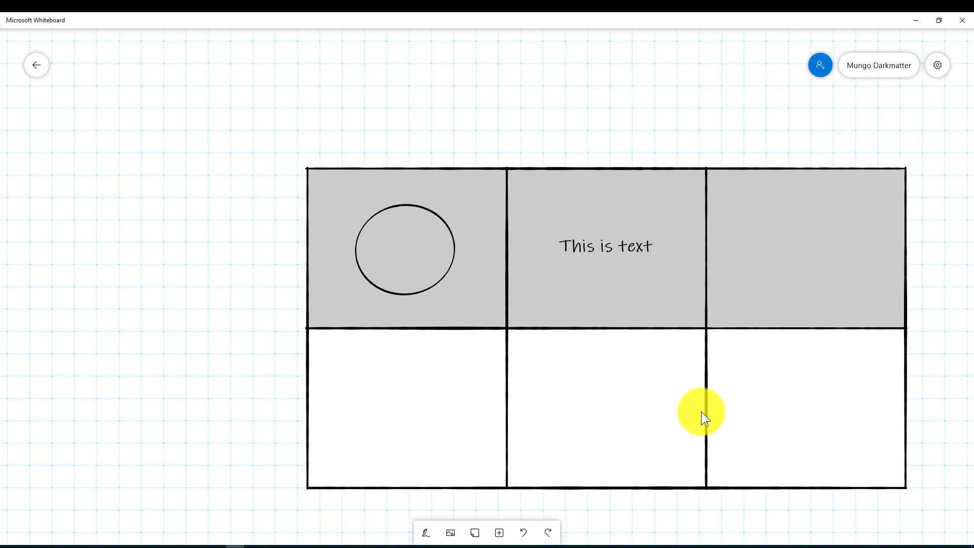
mouse_move(955, 222)
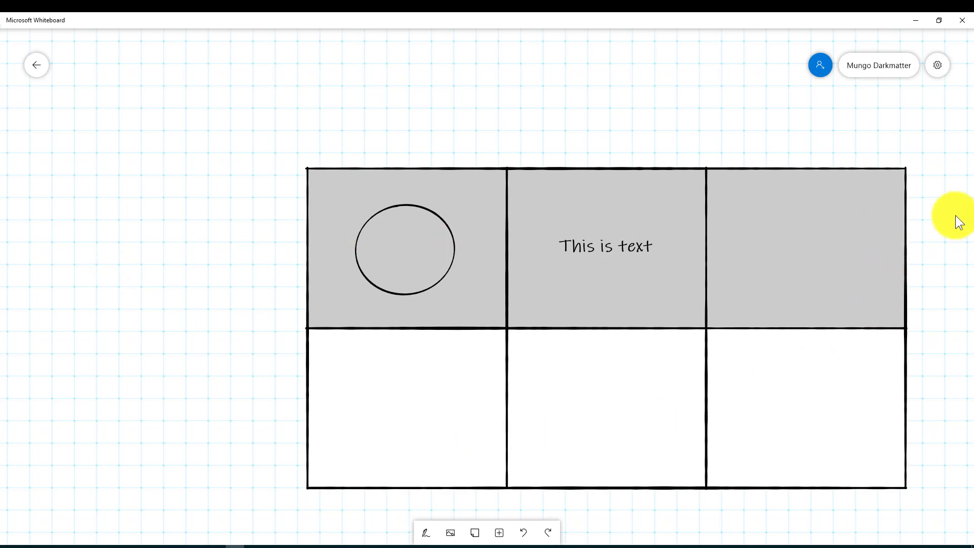
mouse_move(215, 116)
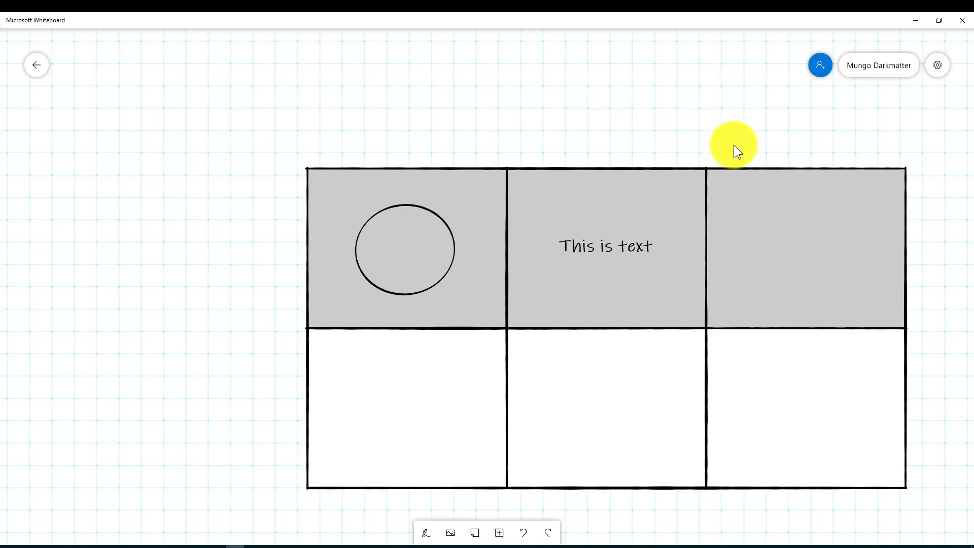
mouse_move(725, 121)
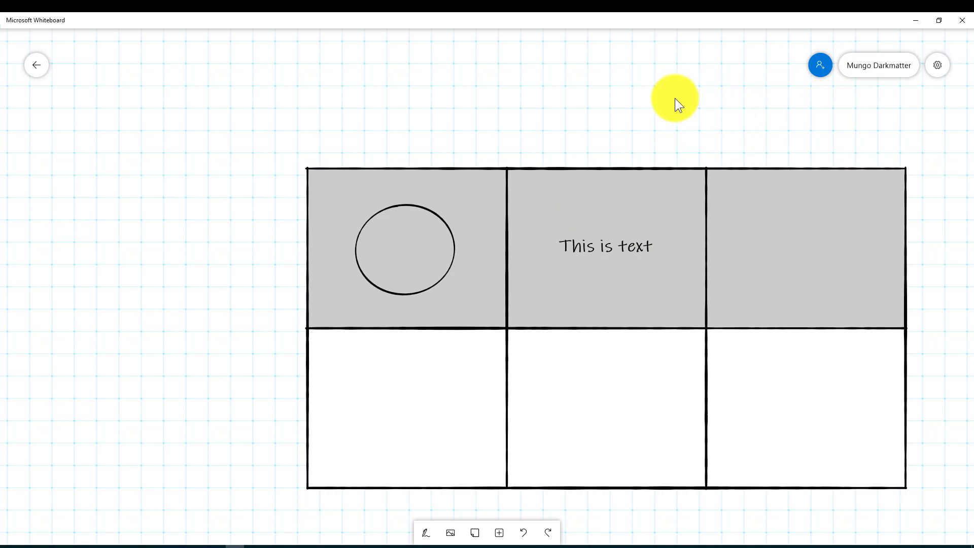
mouse_move(686, 107)
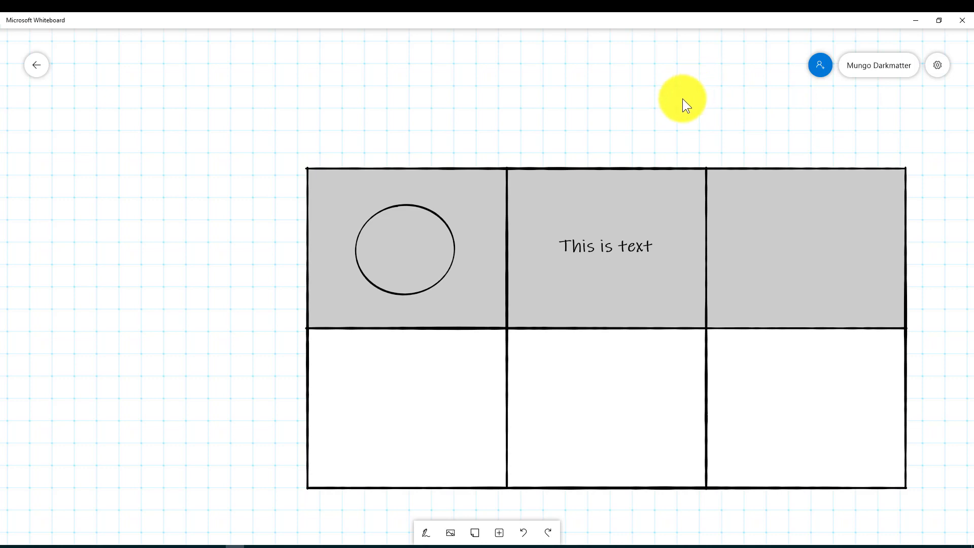
mouse_move(381, 115)
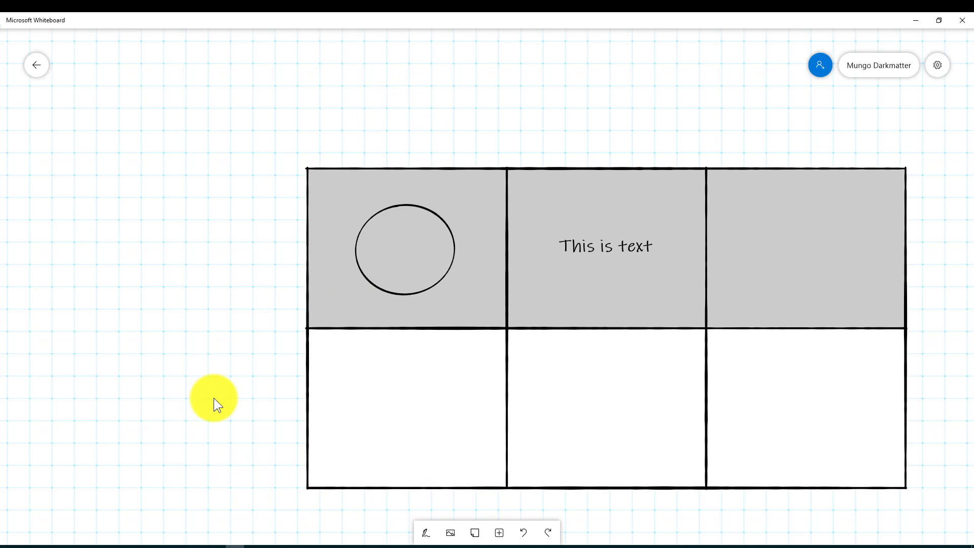
mouse_move(427, 533)
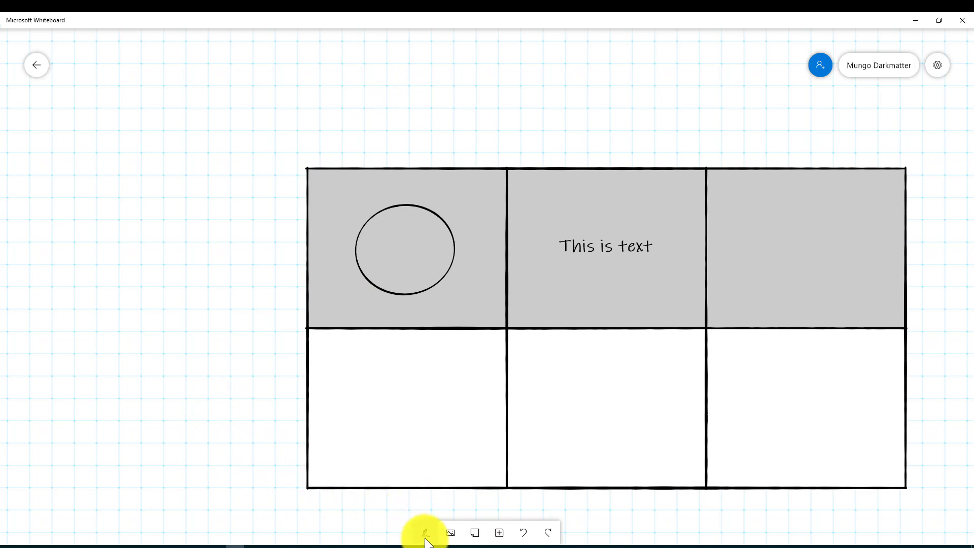
Start inserting a picture from a file via the Insert list.
click(427, 532)
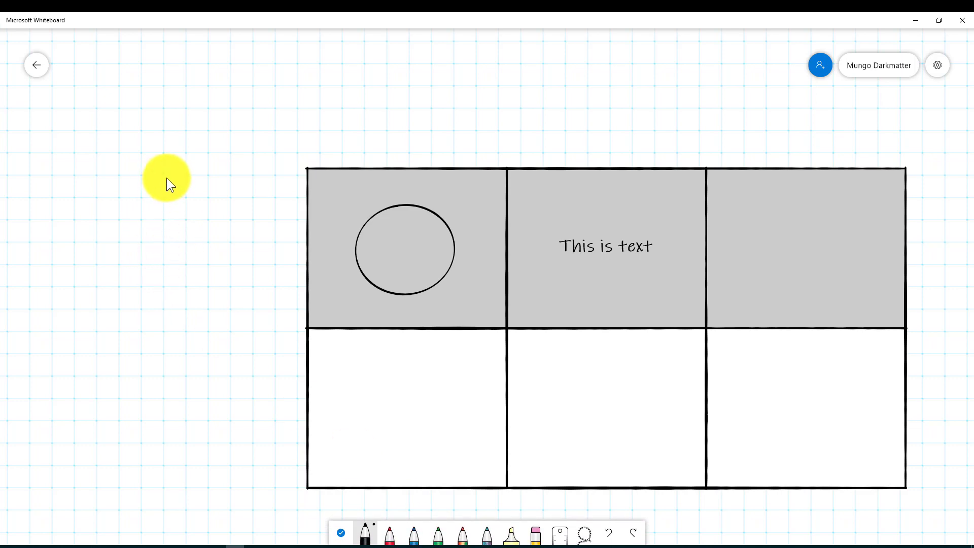
click(166, 178)
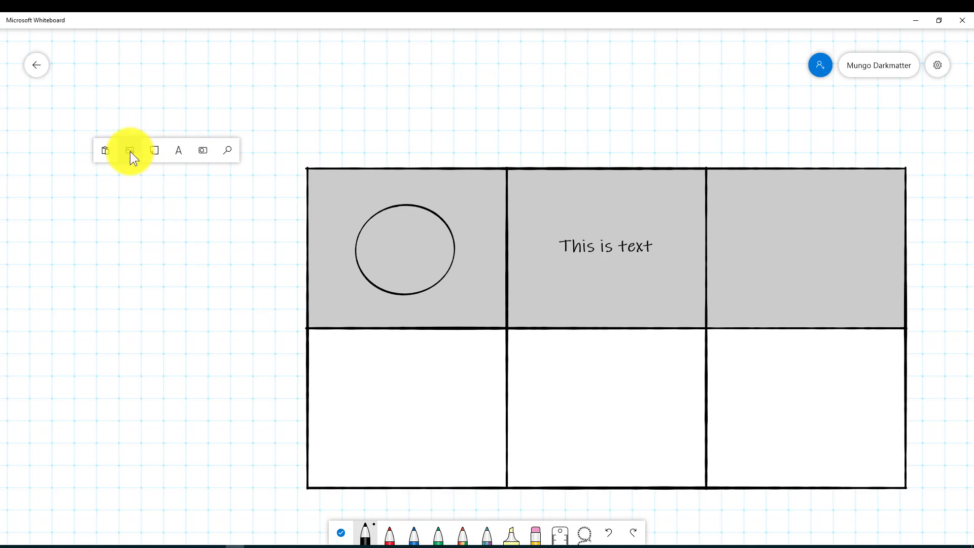
click(130, 150)
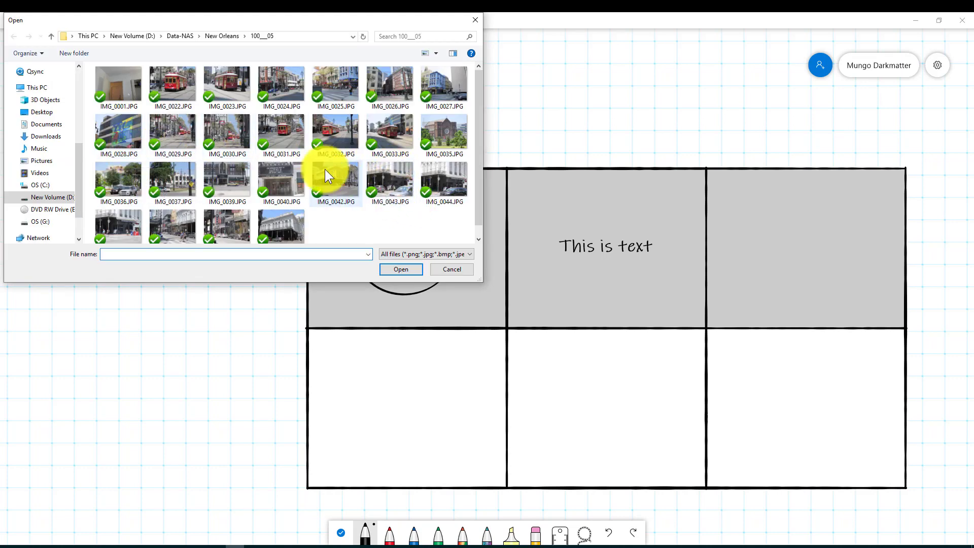
Insert the streetcar photo IMG_0031.JPG and nudge it left of the table.
click(280, 134)
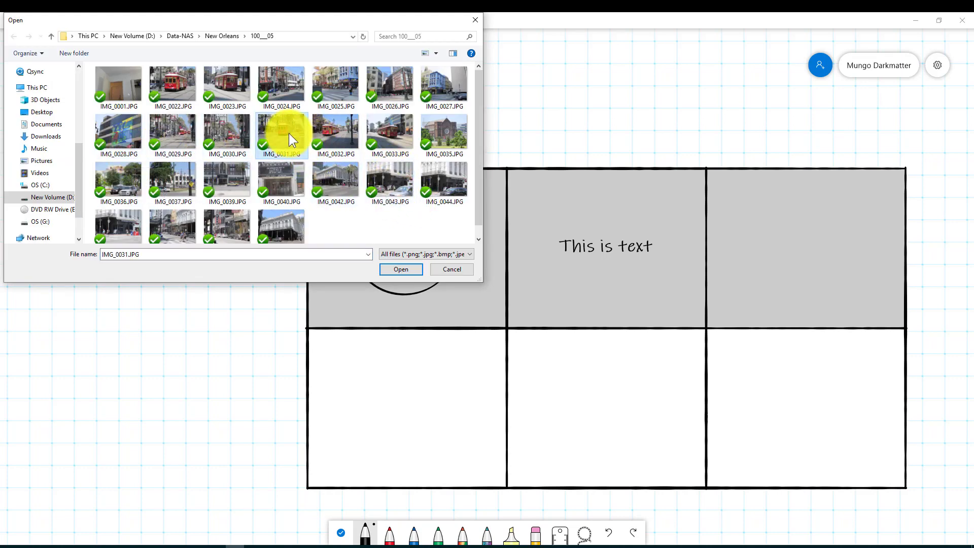
click(401, 270)
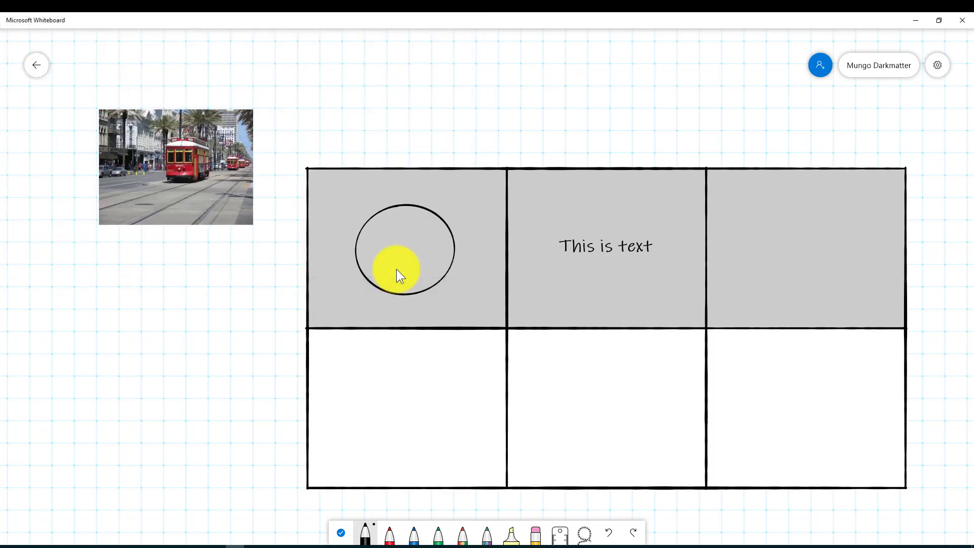
drag(399, 270, 176, 176)
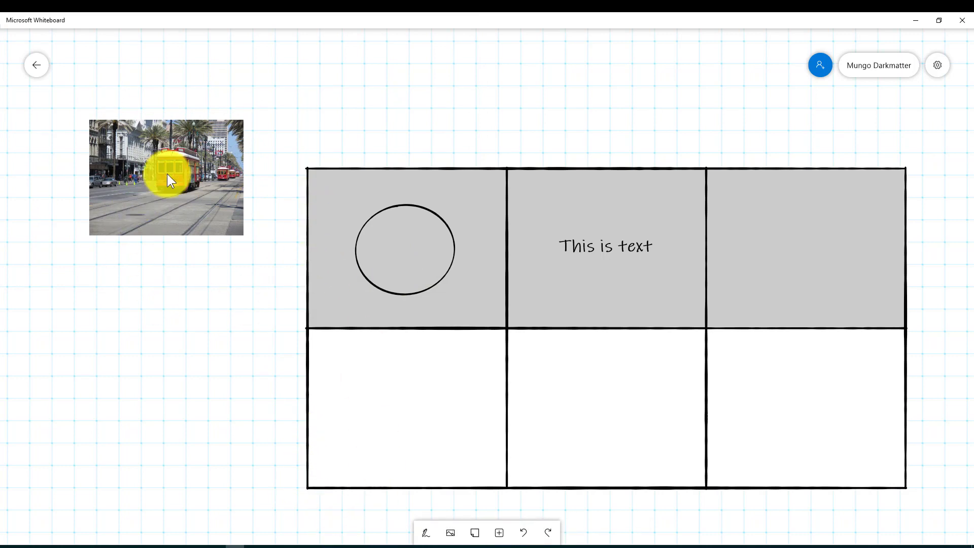
Move the streetcar photo into the top-right cell of the table.
click(170, 180)
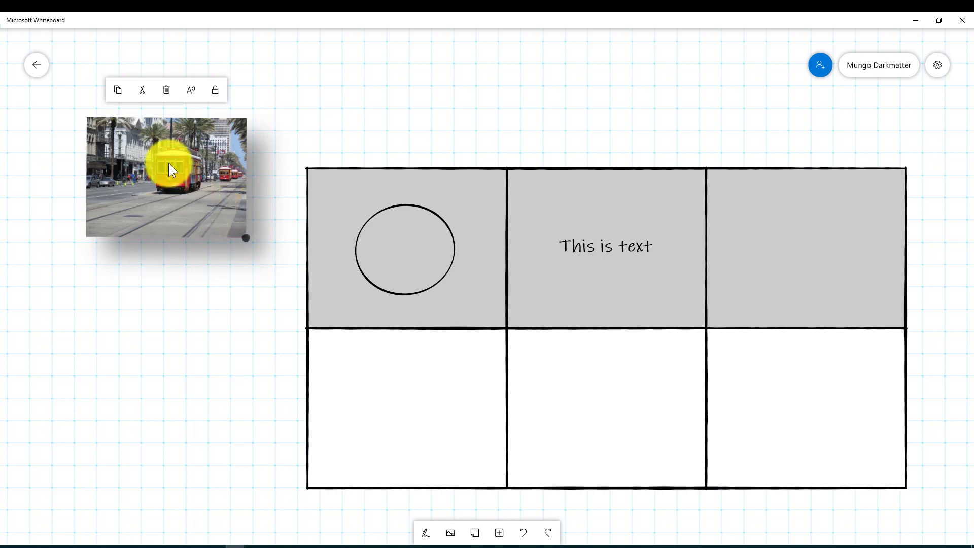
drag(167, 176, 804, 243)
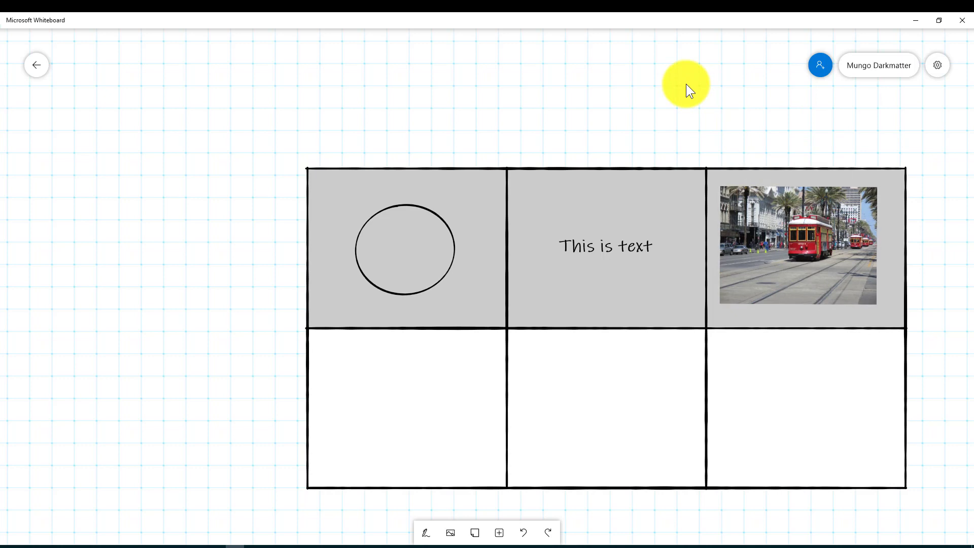
mouse_move(52, 200)
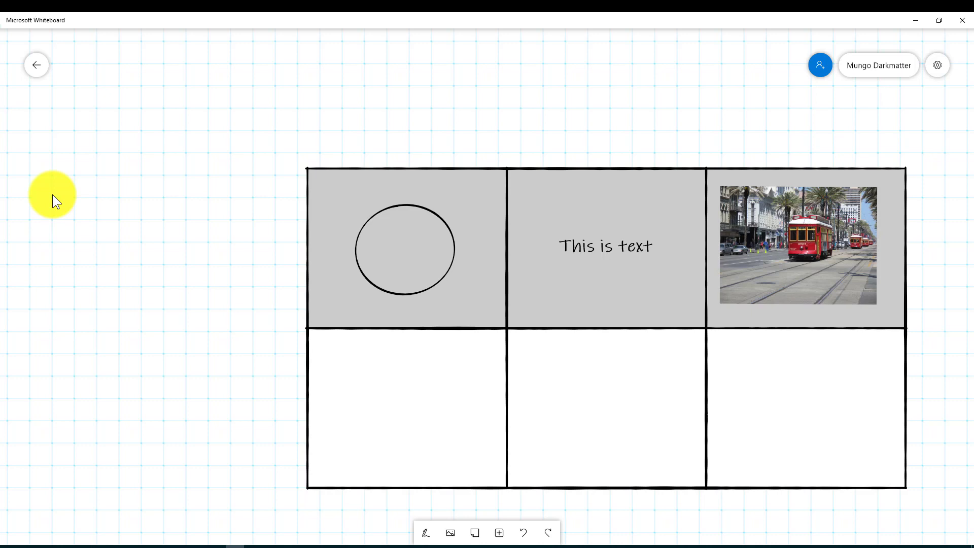
mouse_move(548, 534)
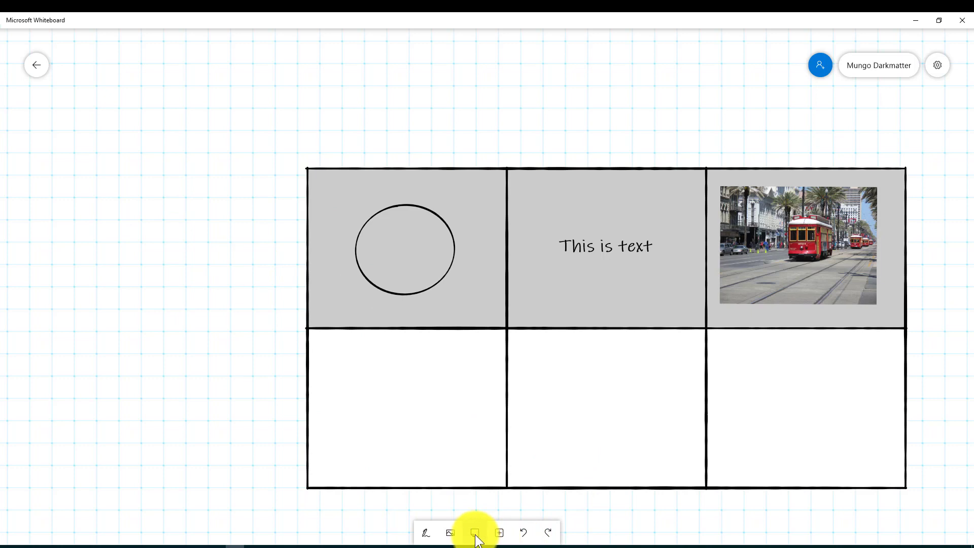
mouse_move(205, 357)
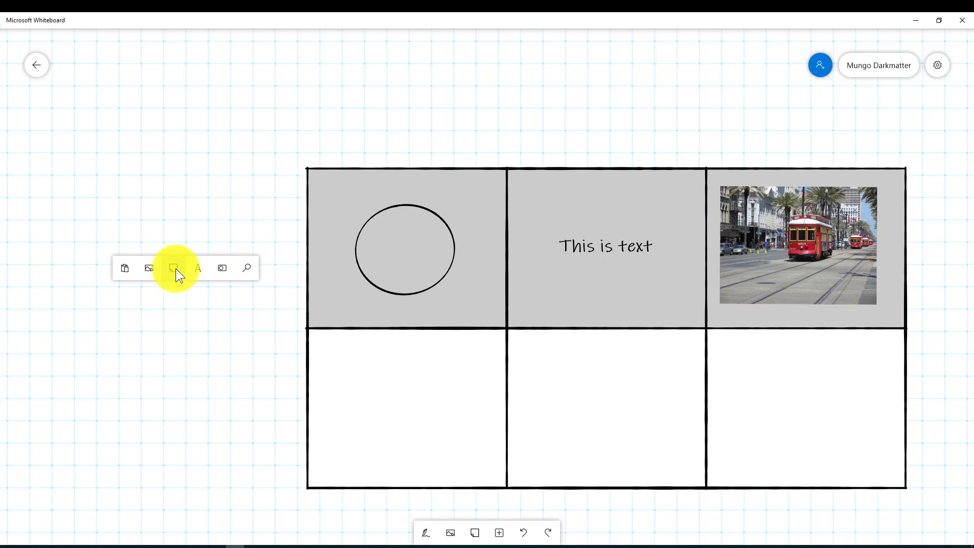
Add a sticky note and write 'This is a note.' on it.
click(172, 268)
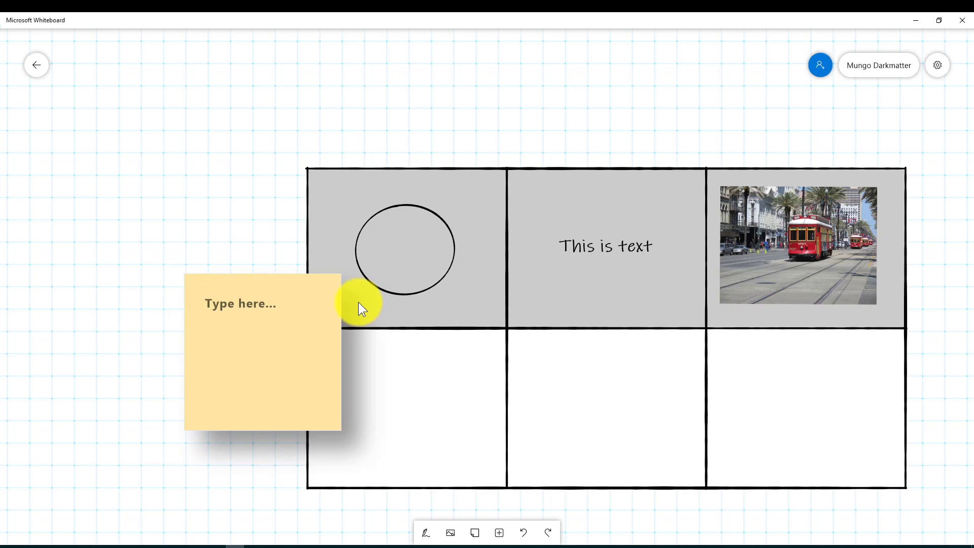
text(This is)
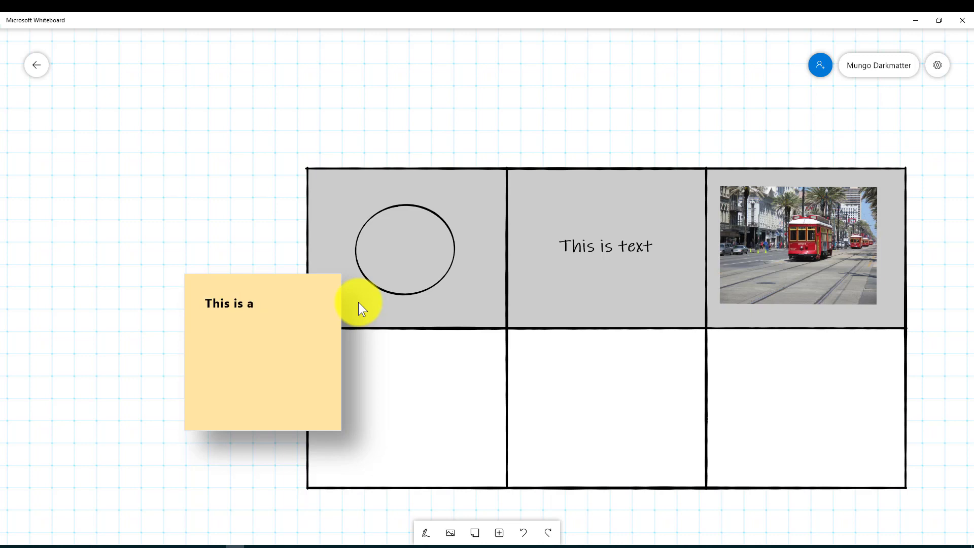
text(a)
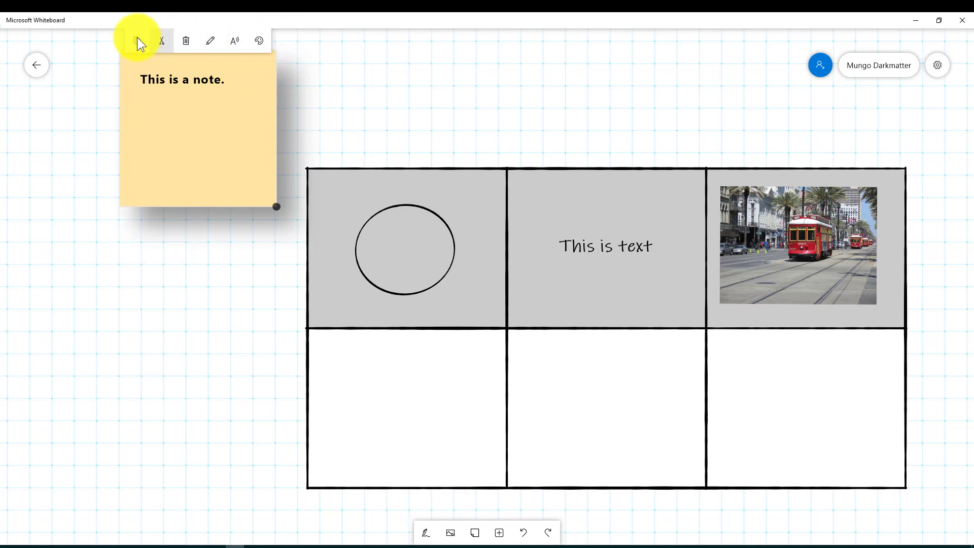
mouse_move(282, 47)
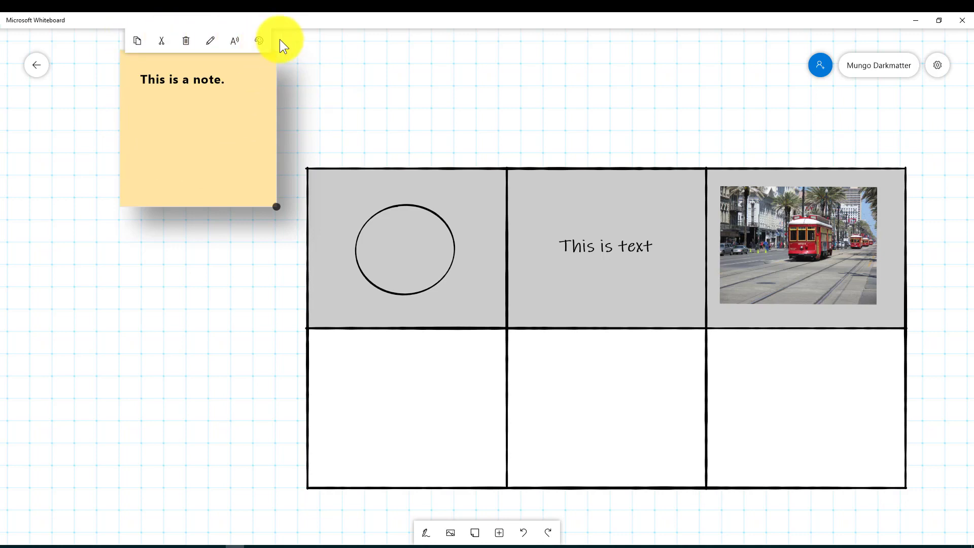
Change the sticky note's colour to green.
click(258, 40)
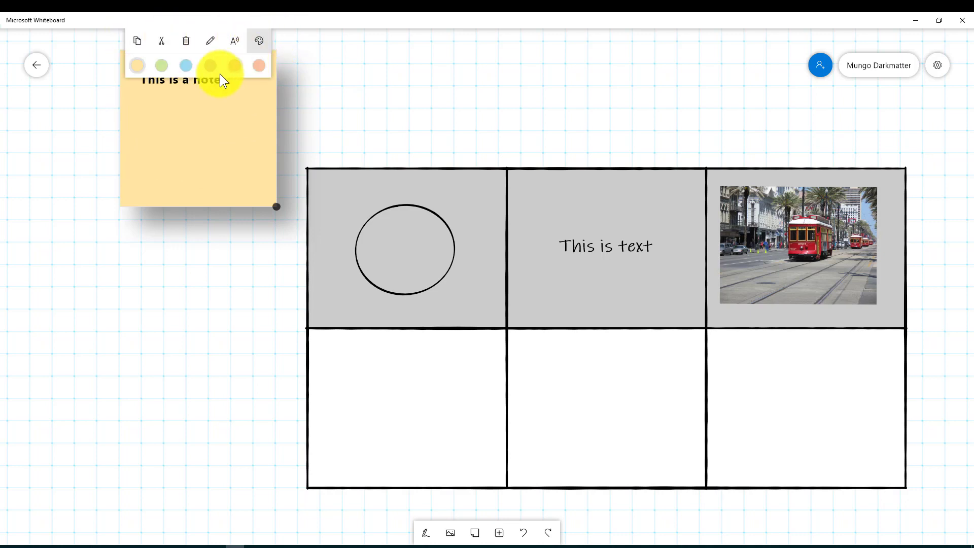
click(236, 64)
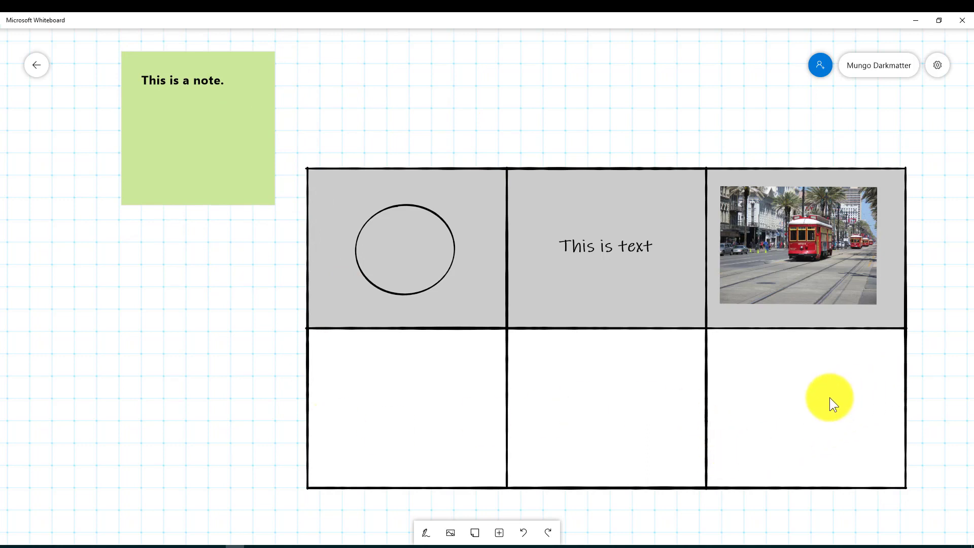
drag(829, 397, 398, 538)
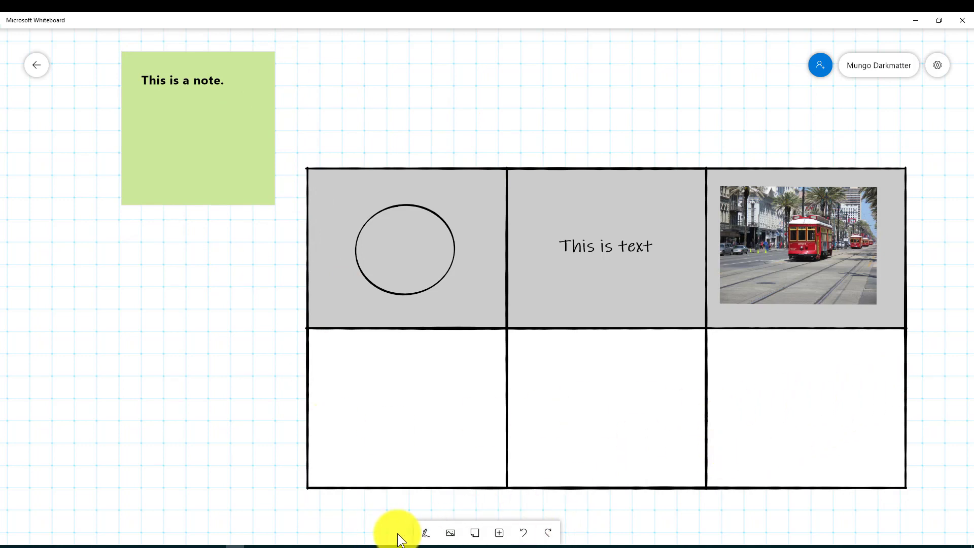
mouse_move(424, 534)
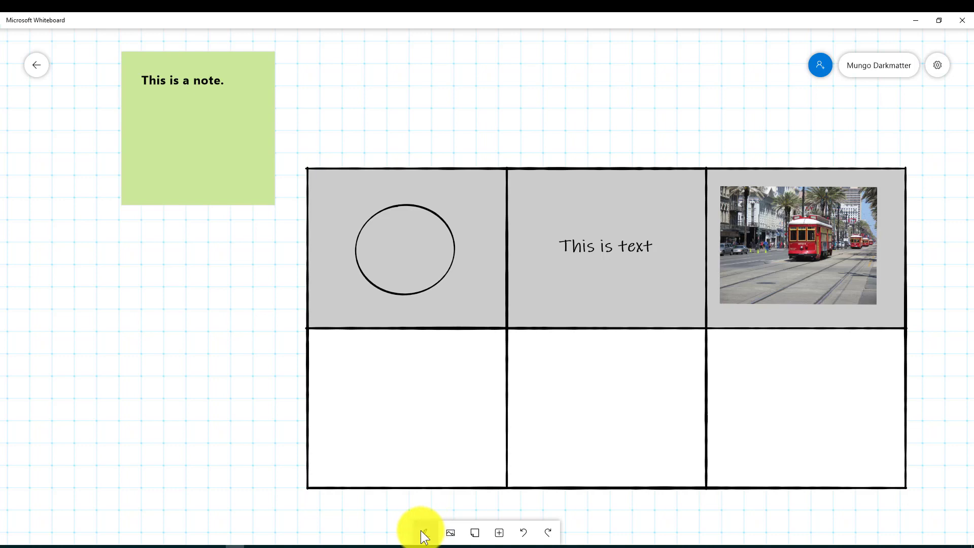
Switch to the inking tools and lasso-select the green sticky note.
click(423, 533)
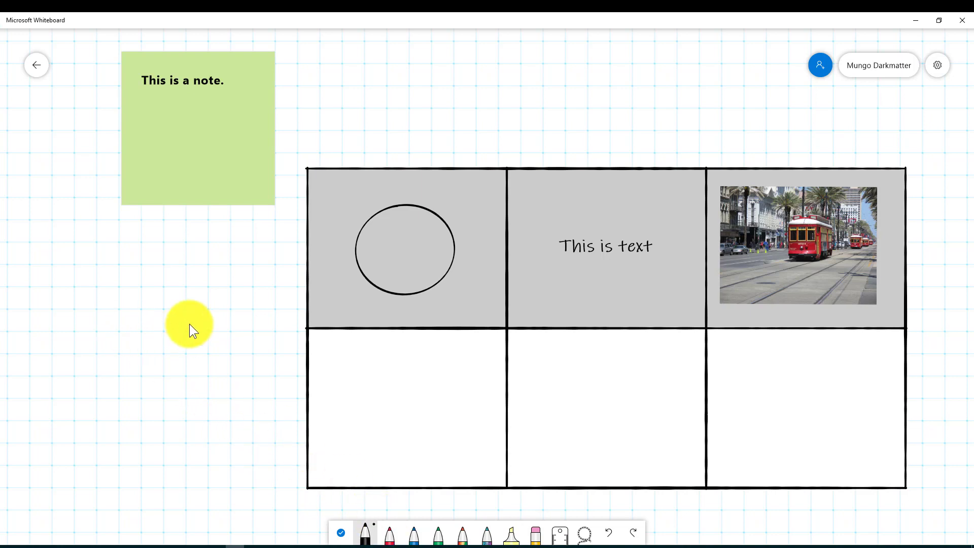
drag(196, 319, 208, 363)
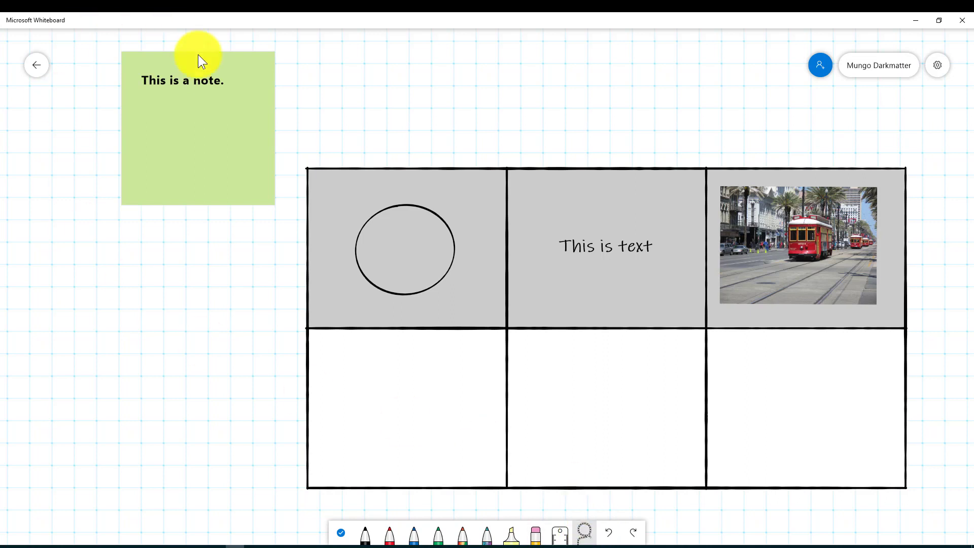
mouse_move(234, 404)
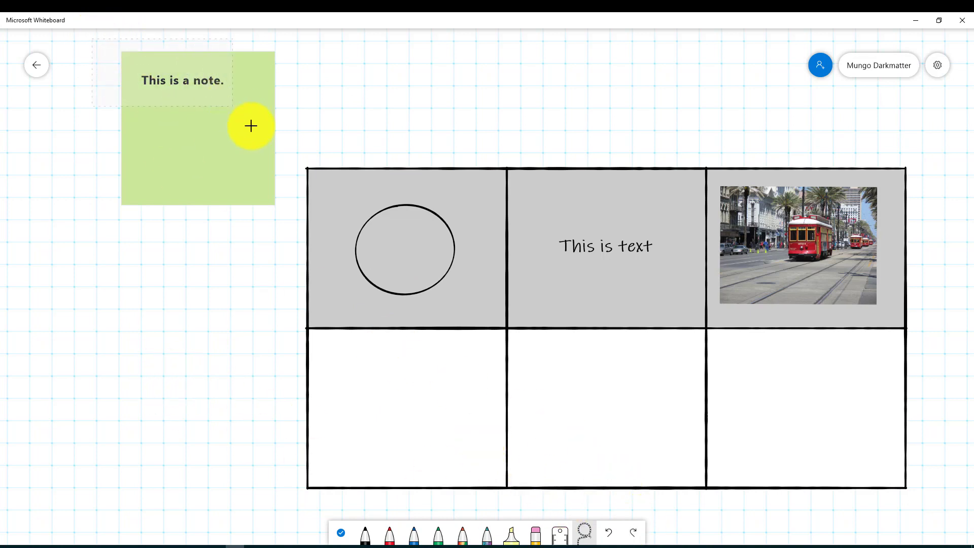
click(249, 126)
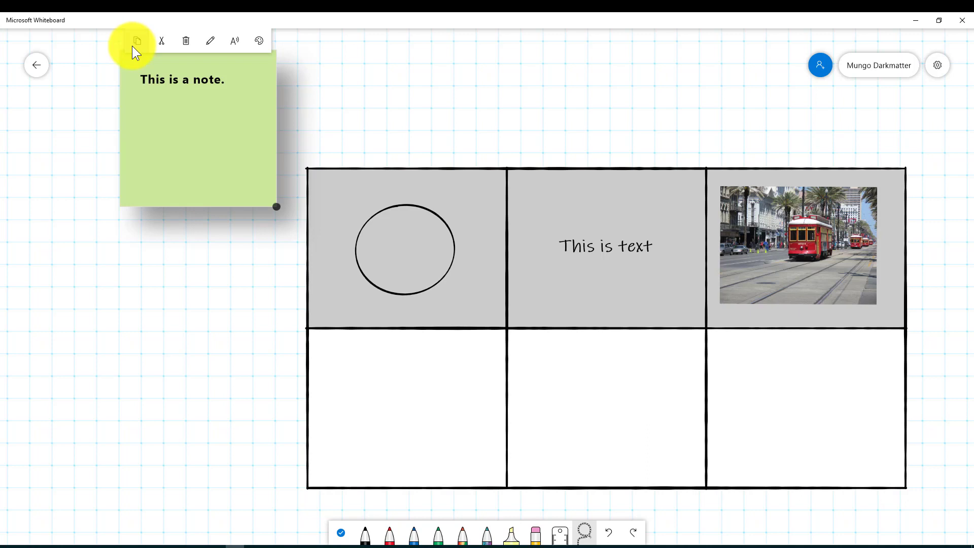
mouse_move(239, 91)
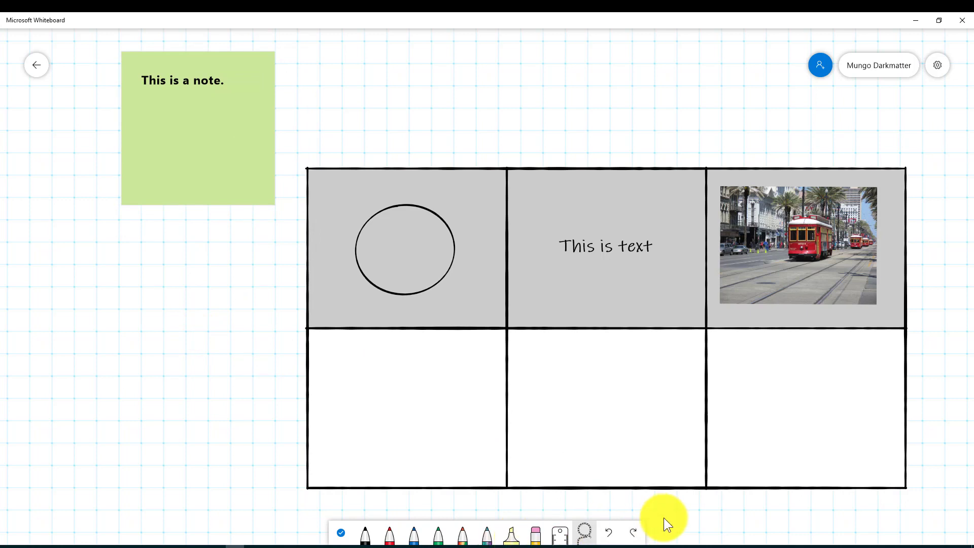
mouse_move(636, 537)
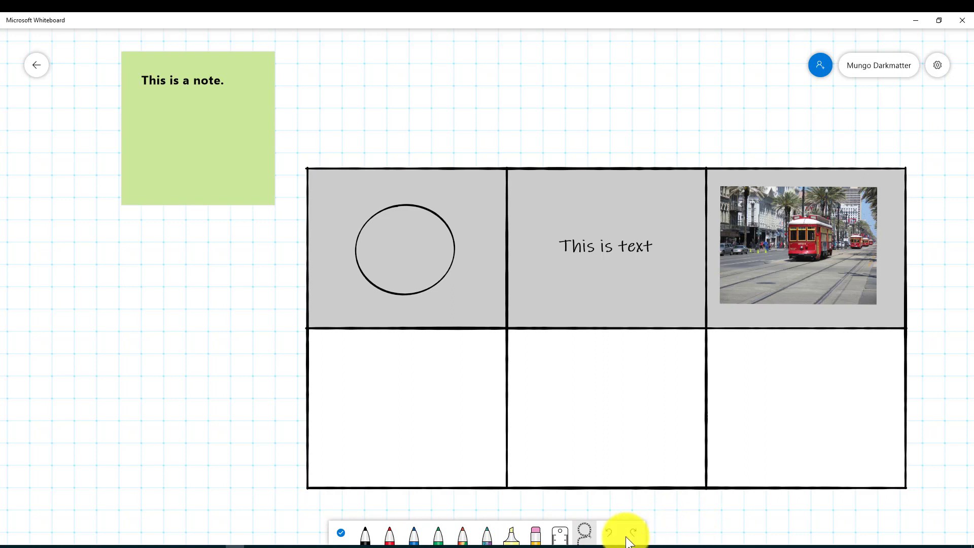
mouse_move(533, 534)
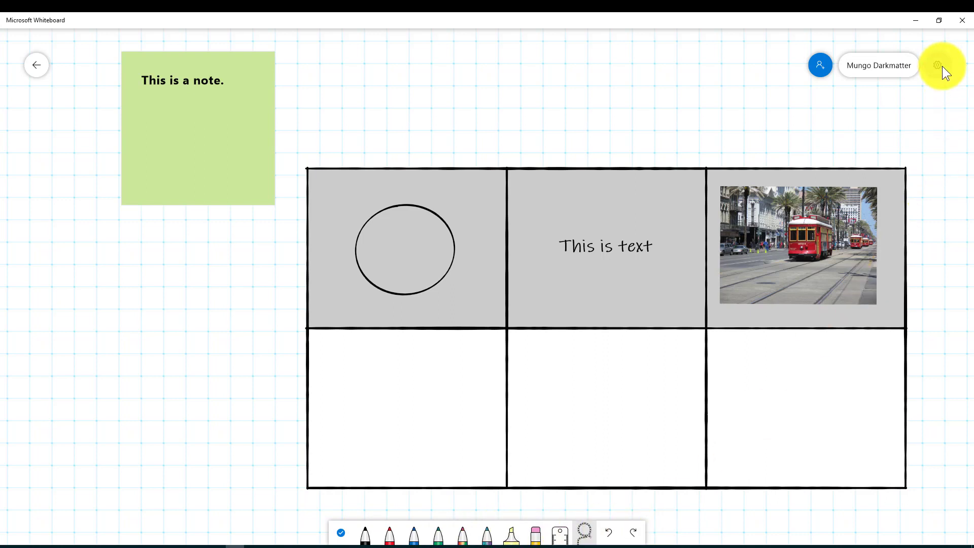
Show the whiteboard's Settings menu from the gear button.
click(938, 64)
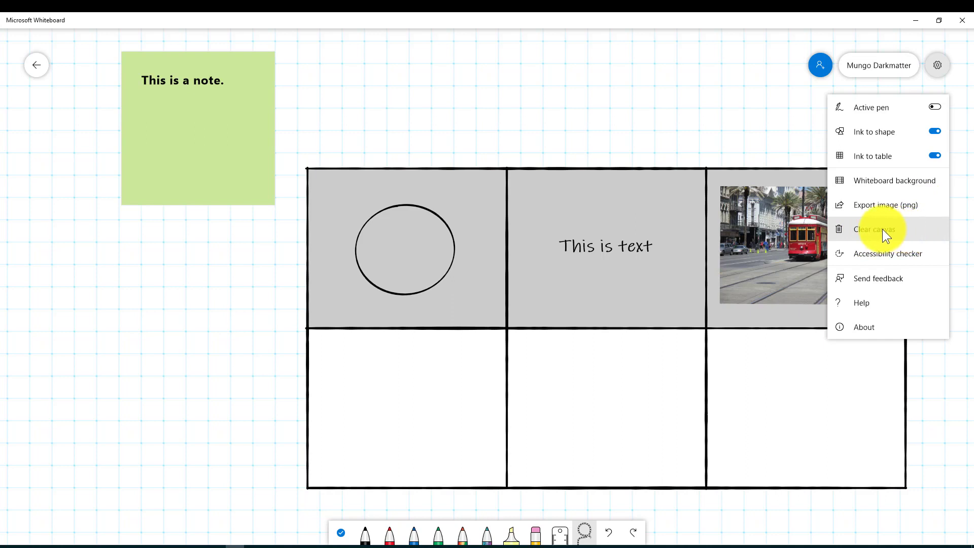
mouse_move(893, 242)
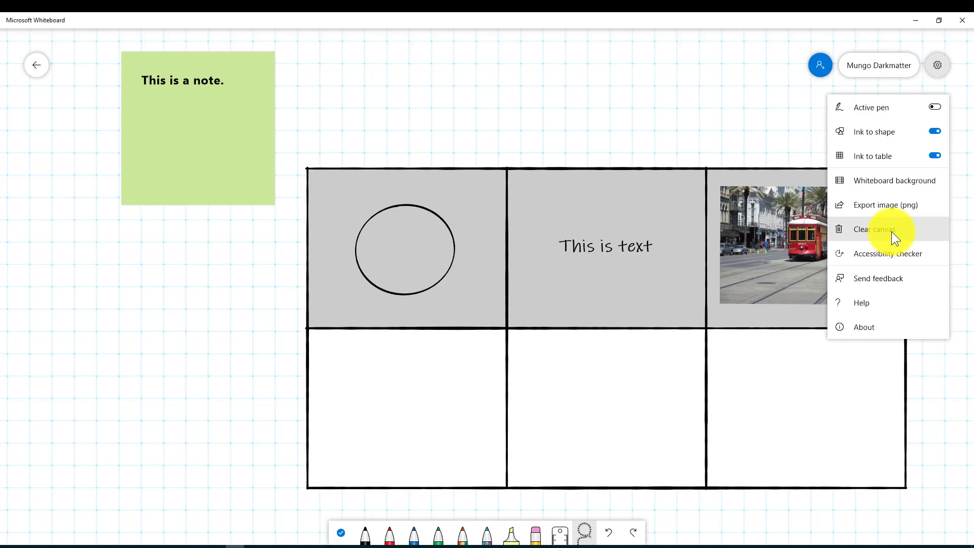
mouse_move(909, 336)
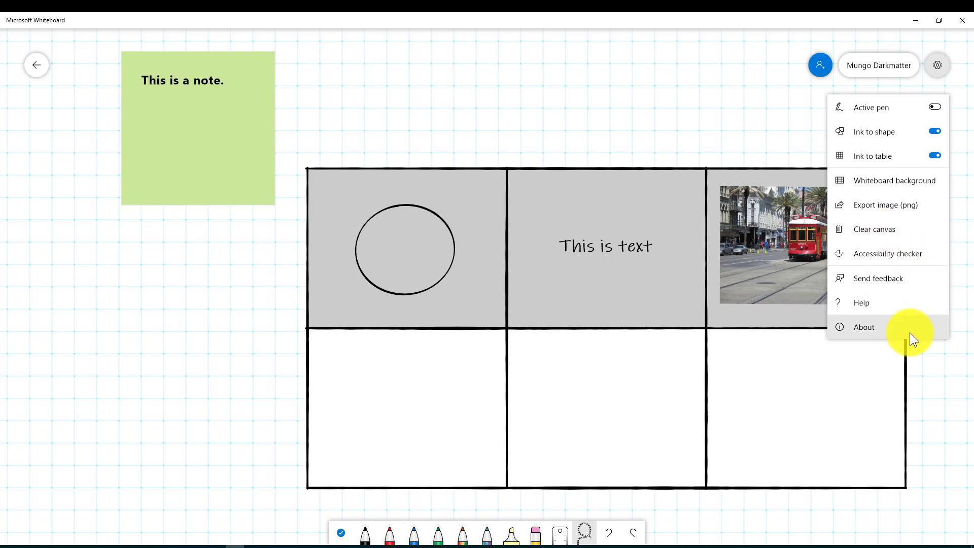
mouse_move(686, 109)
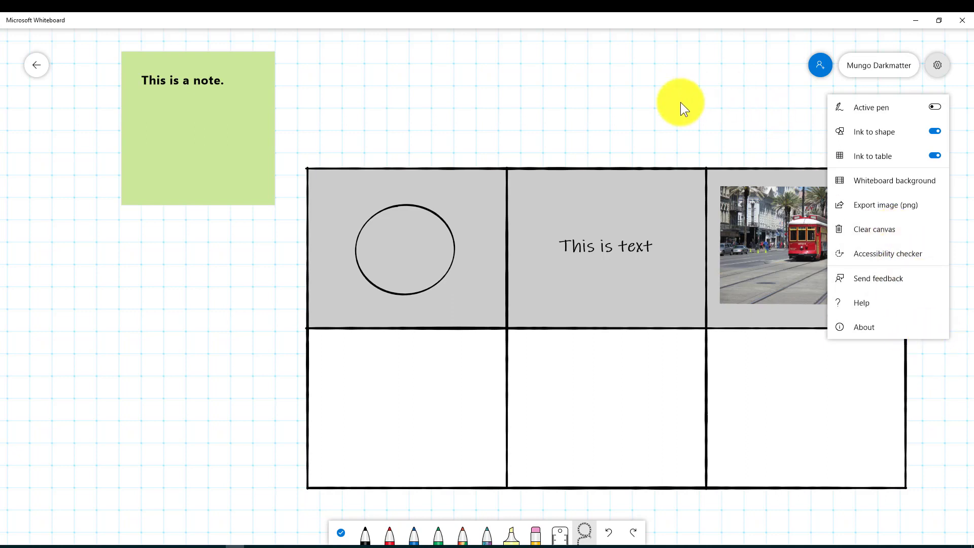
mouse_move(712, 98)
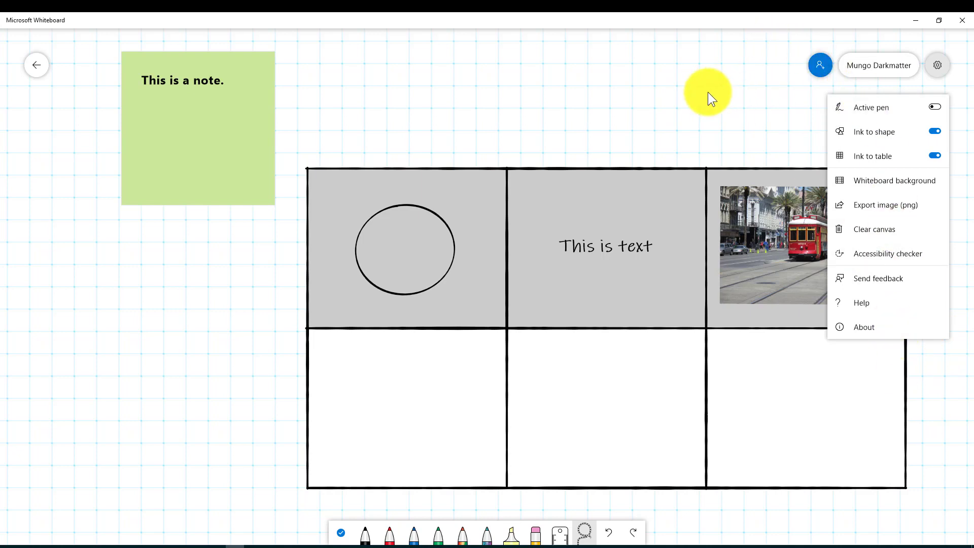